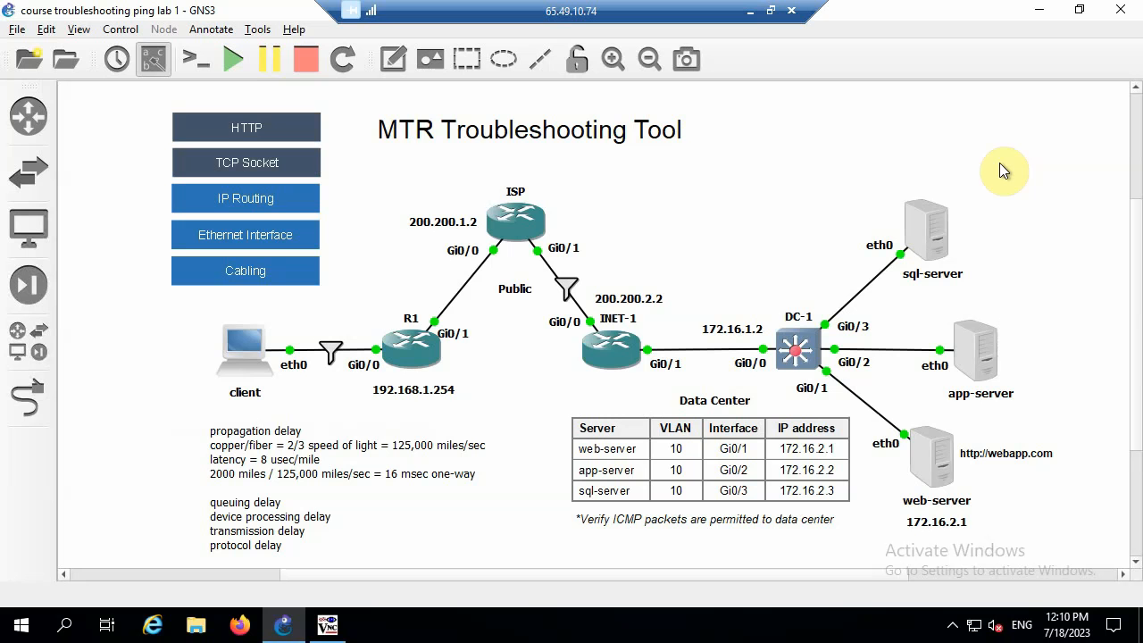
mouse_move(511, 486)
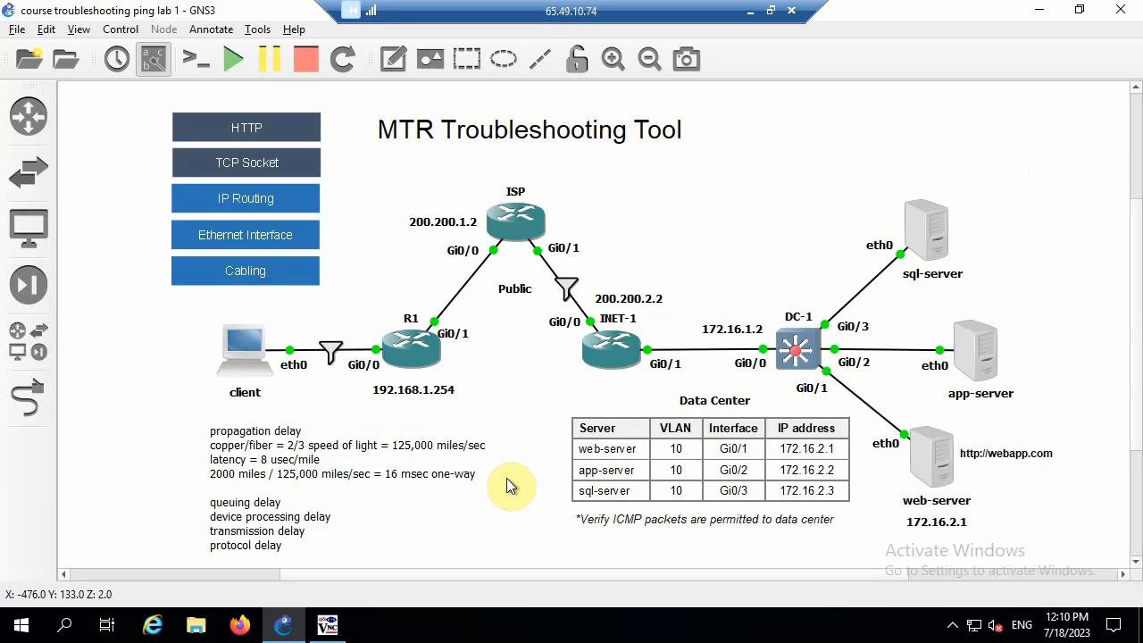
mouse_move(515, 493)
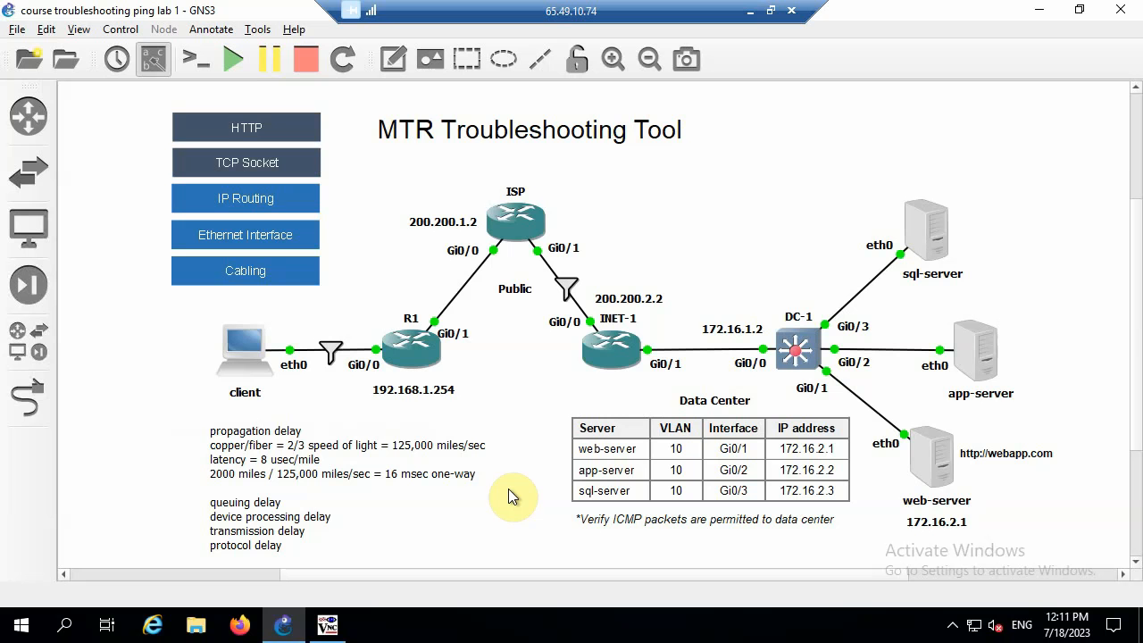
mouse_move(402, 204)
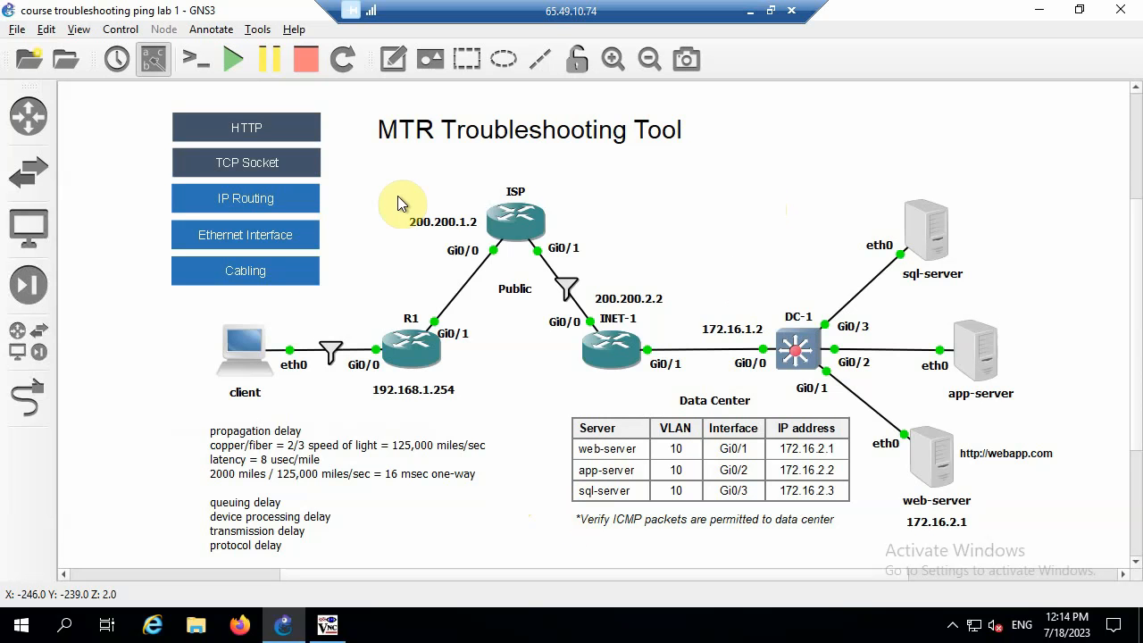
mouse_move(314, 422)
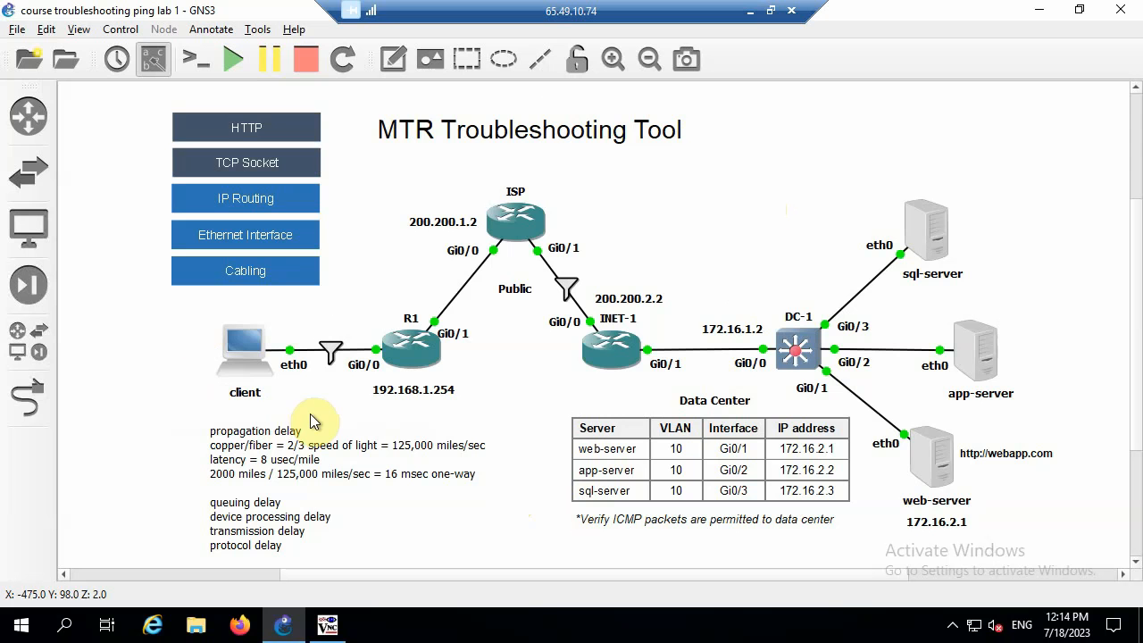
mouse_move(475, 376)
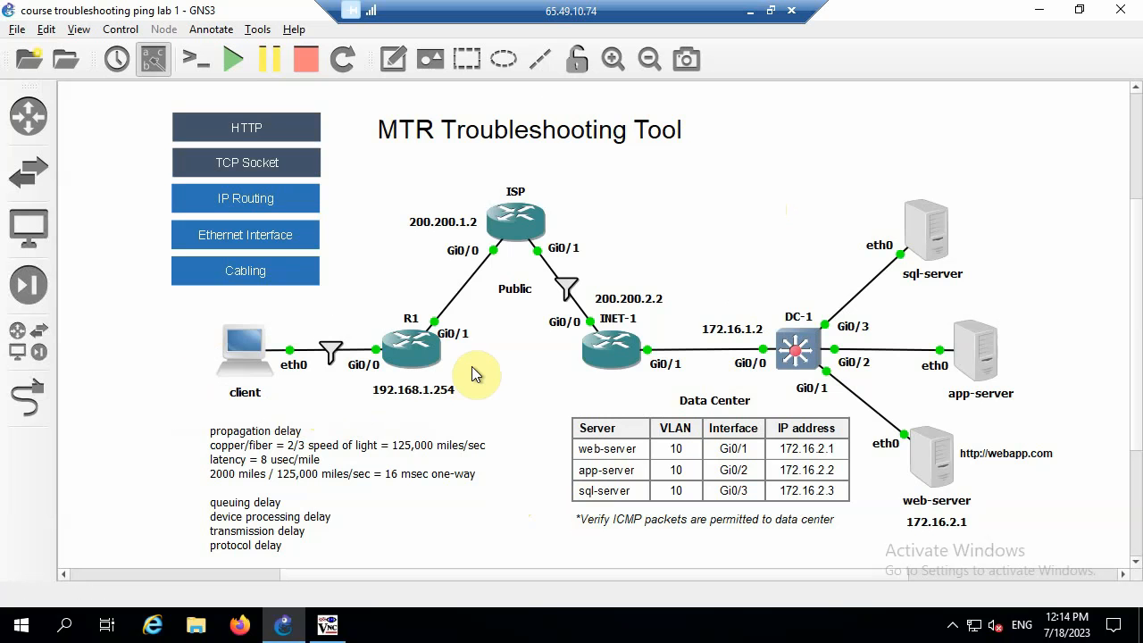
mouse_move(547, 196)
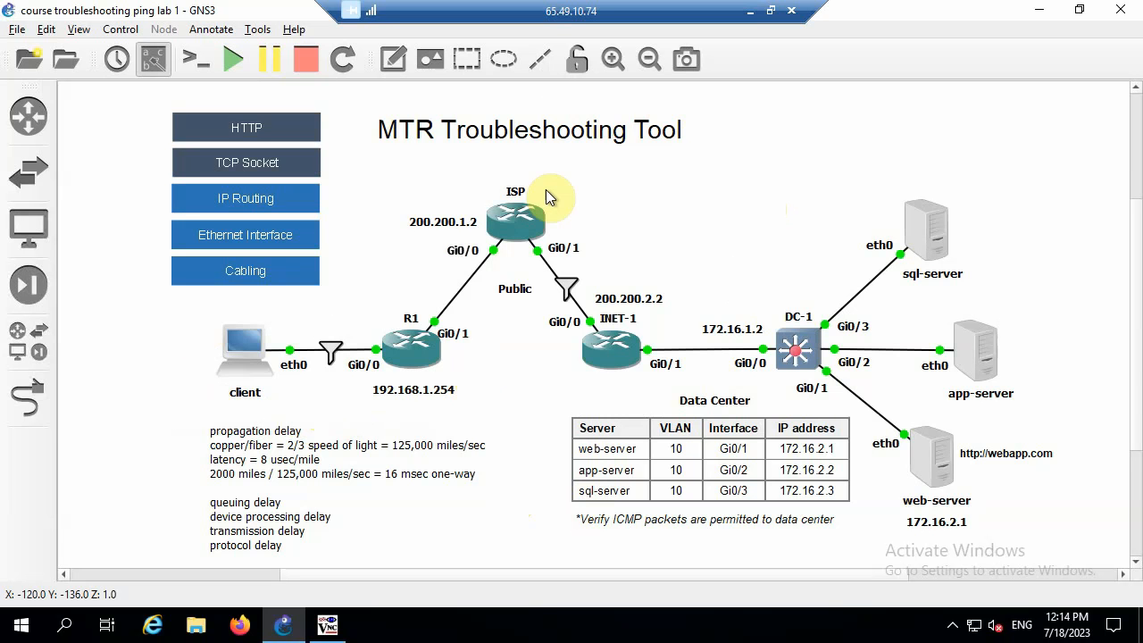
mouse_move(657, 336)
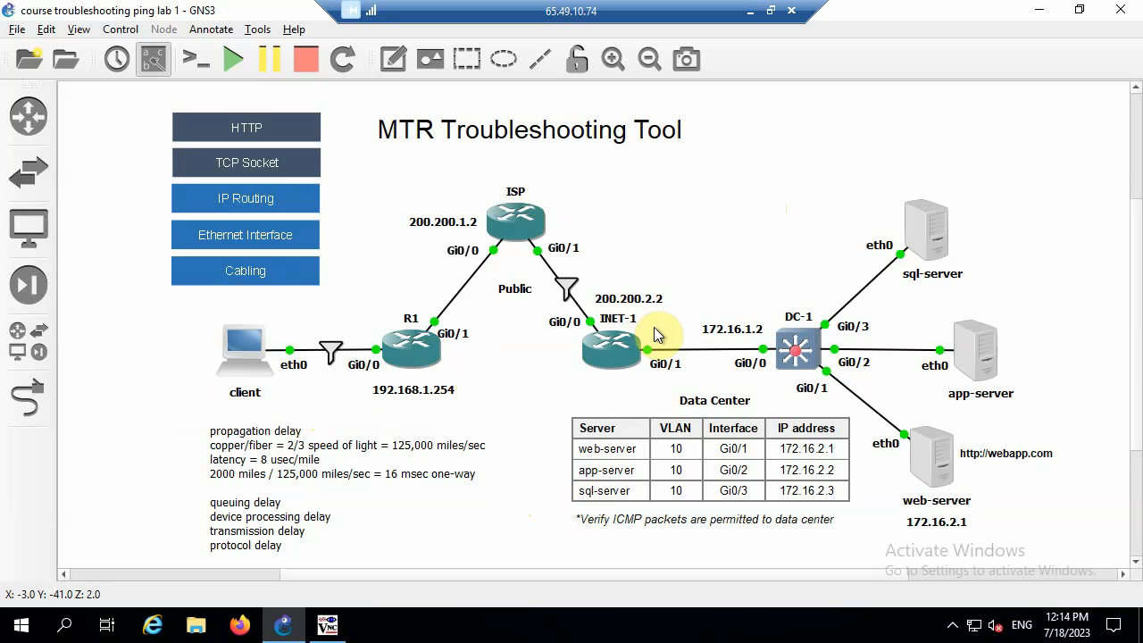
mouse_move(790, 289)
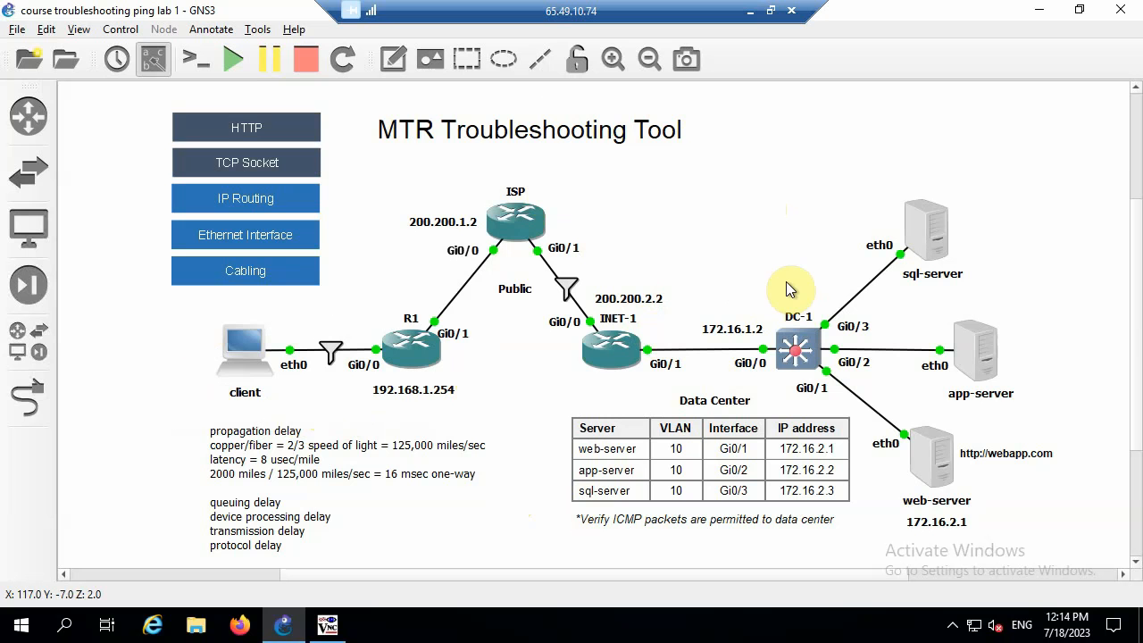
mouse_move(1033, 504)
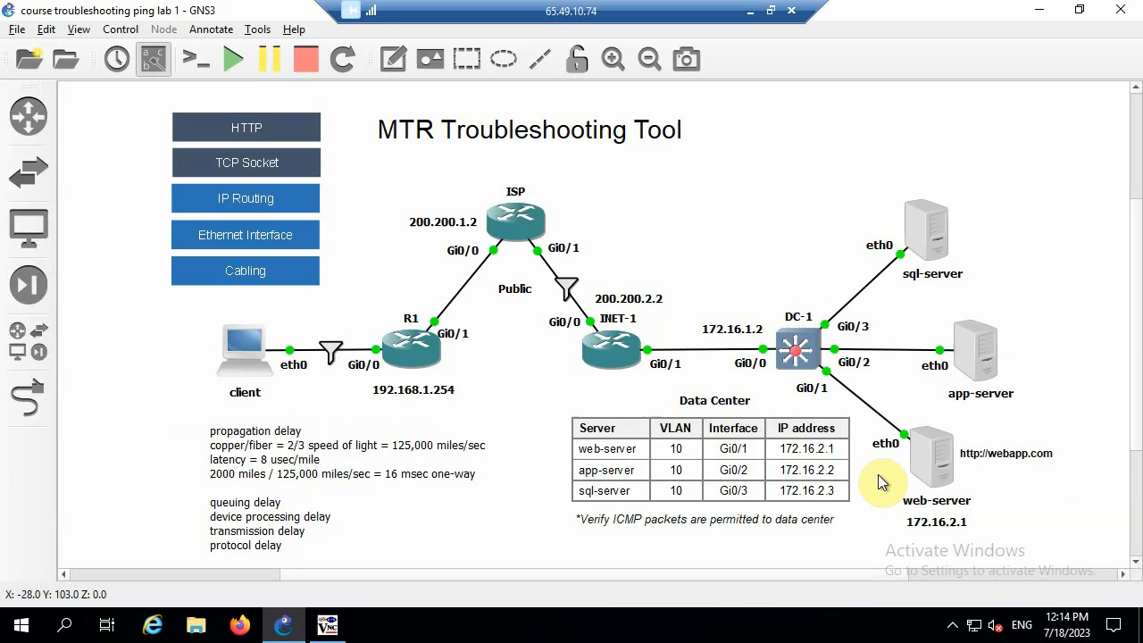
mouse_move(539, 413)
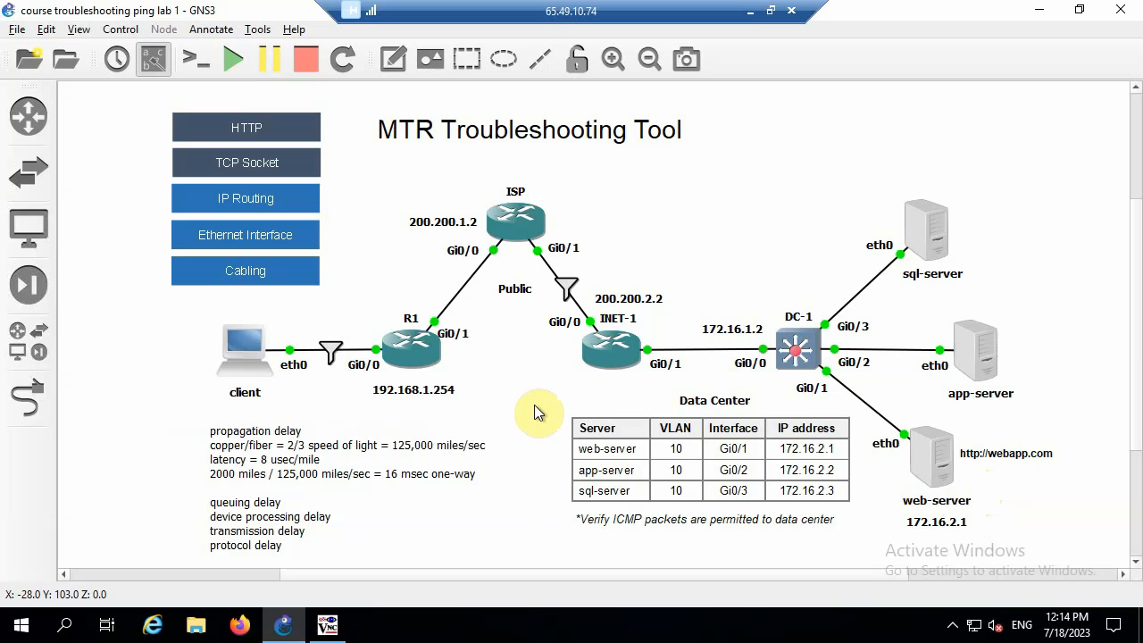
mouse_move(361, 543)
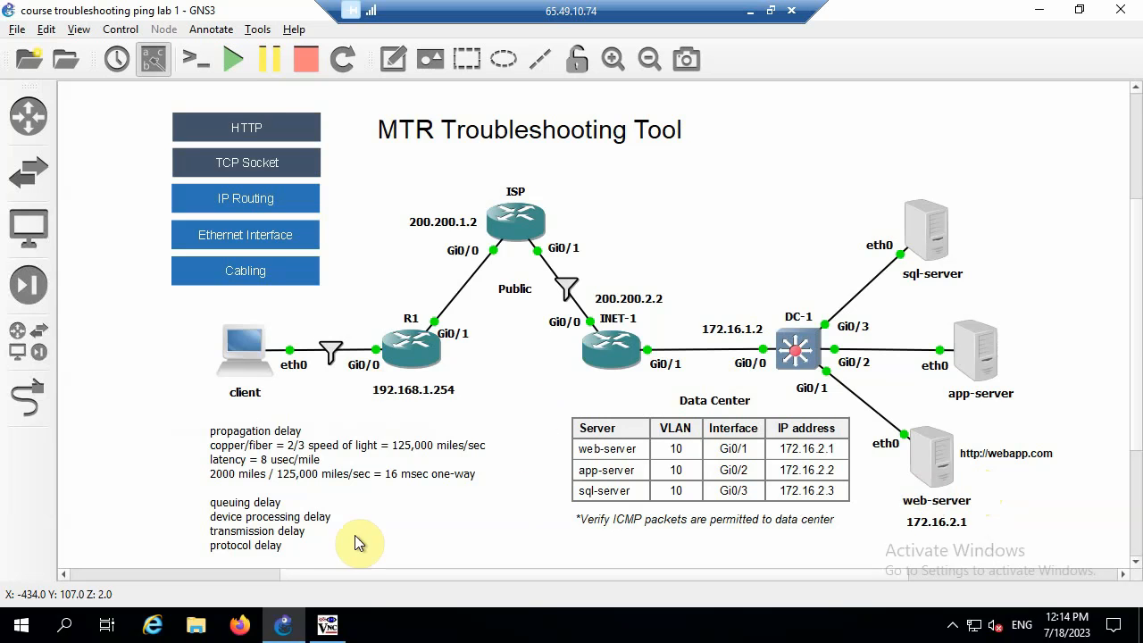
Run mtr 172.16.2.1 from the client's LXTerminal to trace the path to the web server
left_click(326, 625)
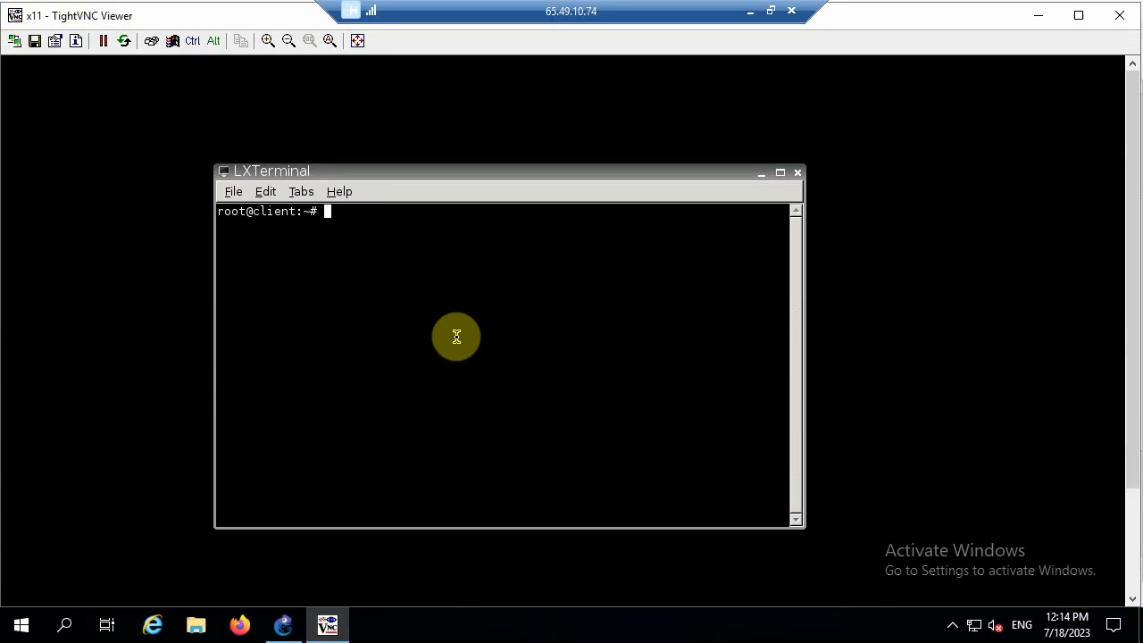
type("mtr")
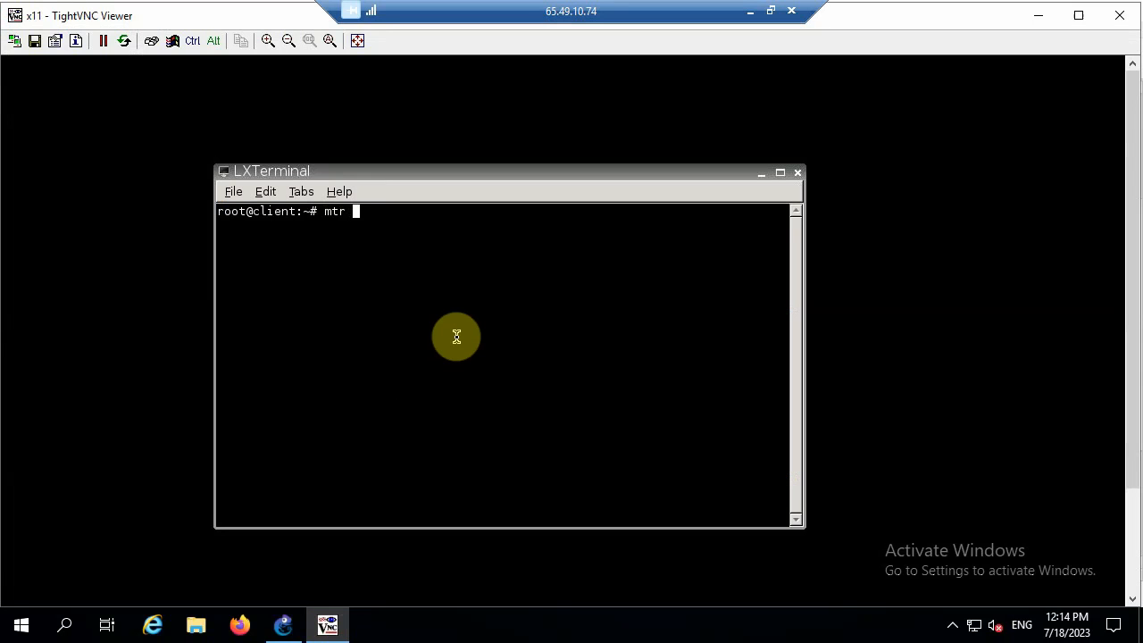
type("172.16")
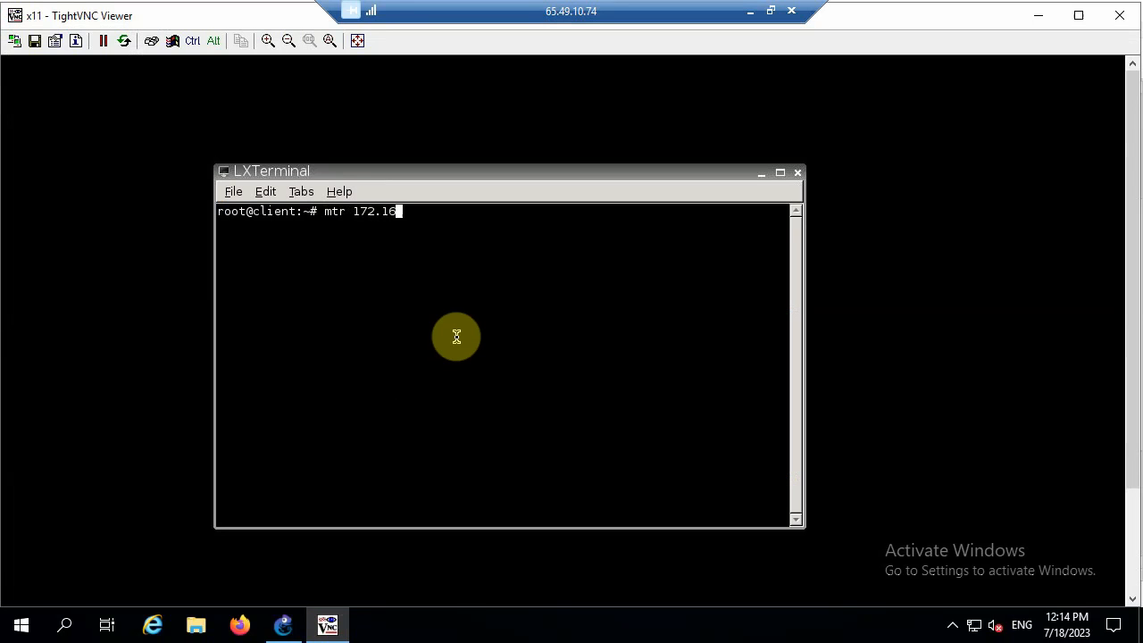
type(".2.1")
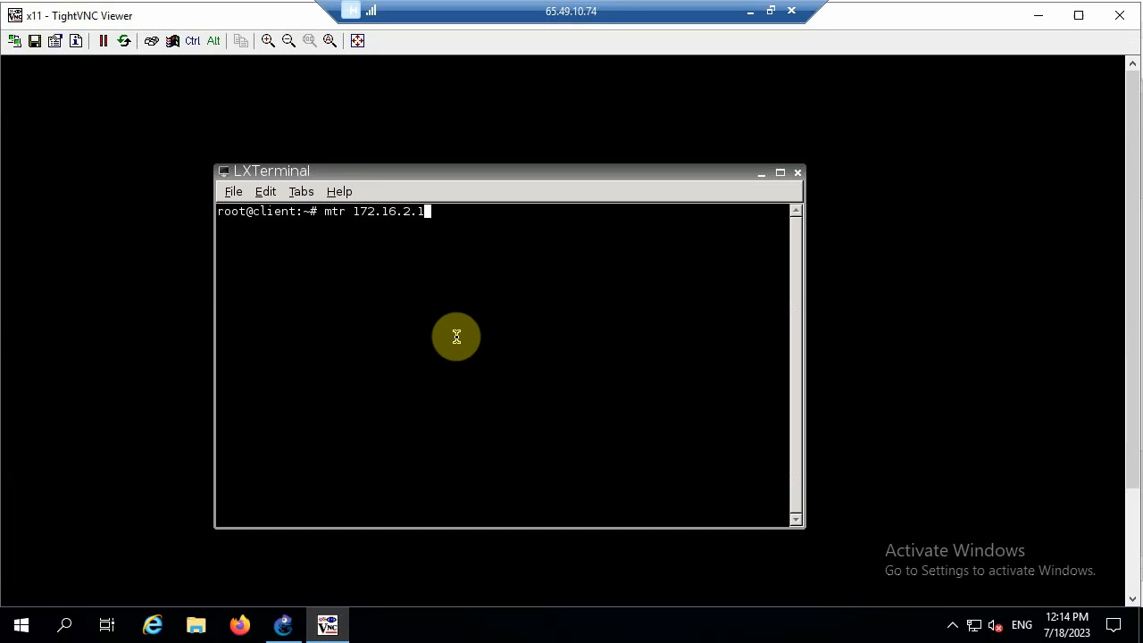
key("Return")
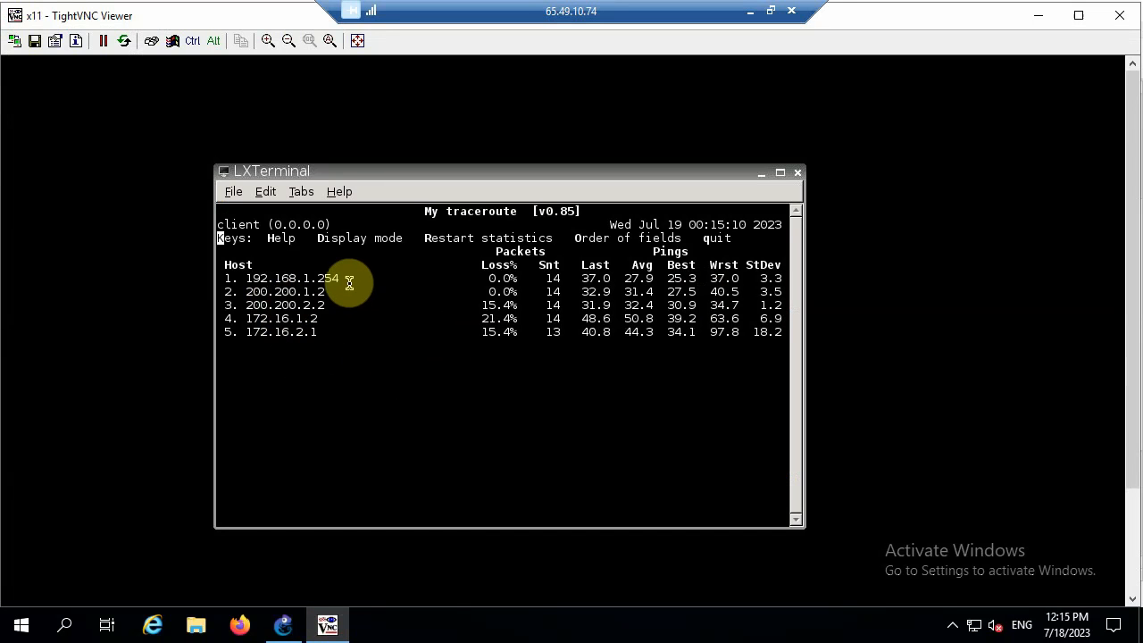
mouse_move(343, 359)
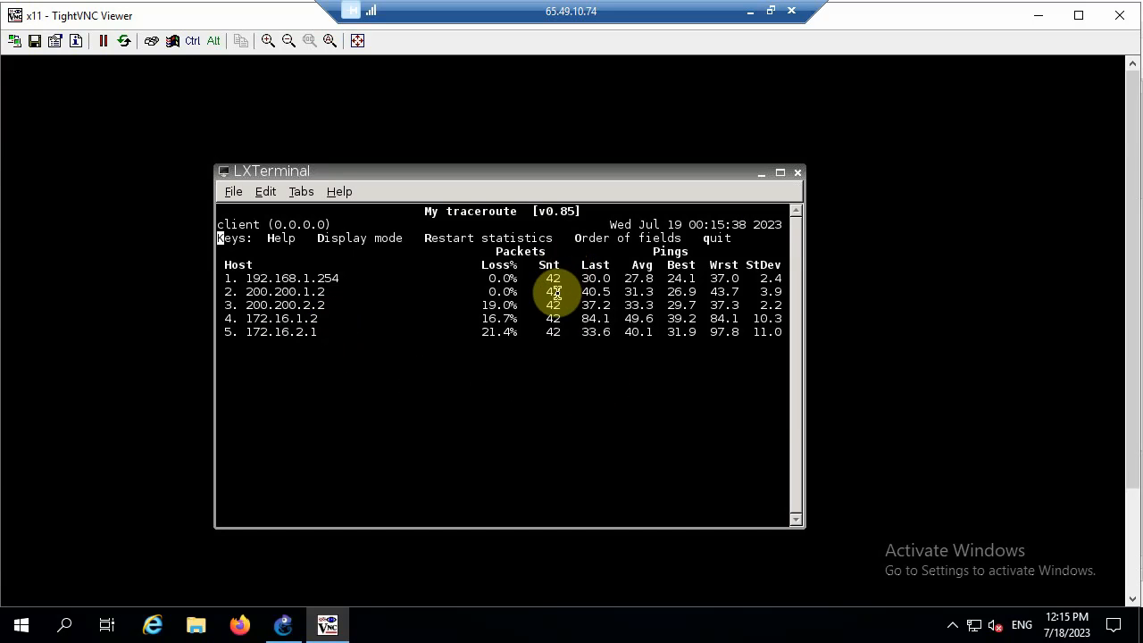
mouse_move(559, 378)
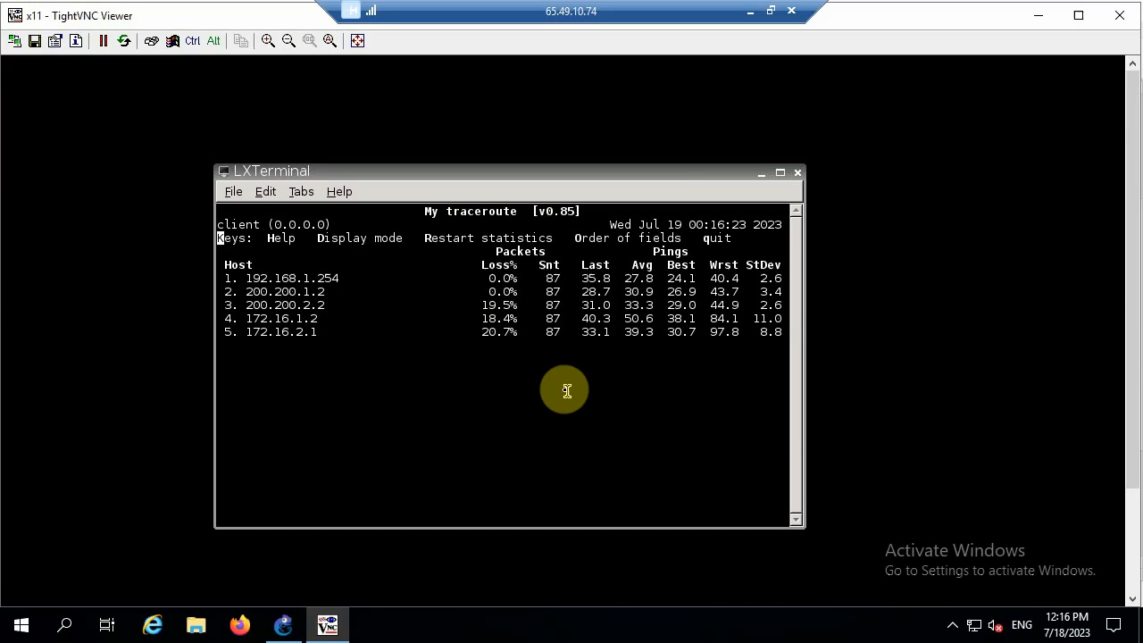
mouse_move(584, 400)
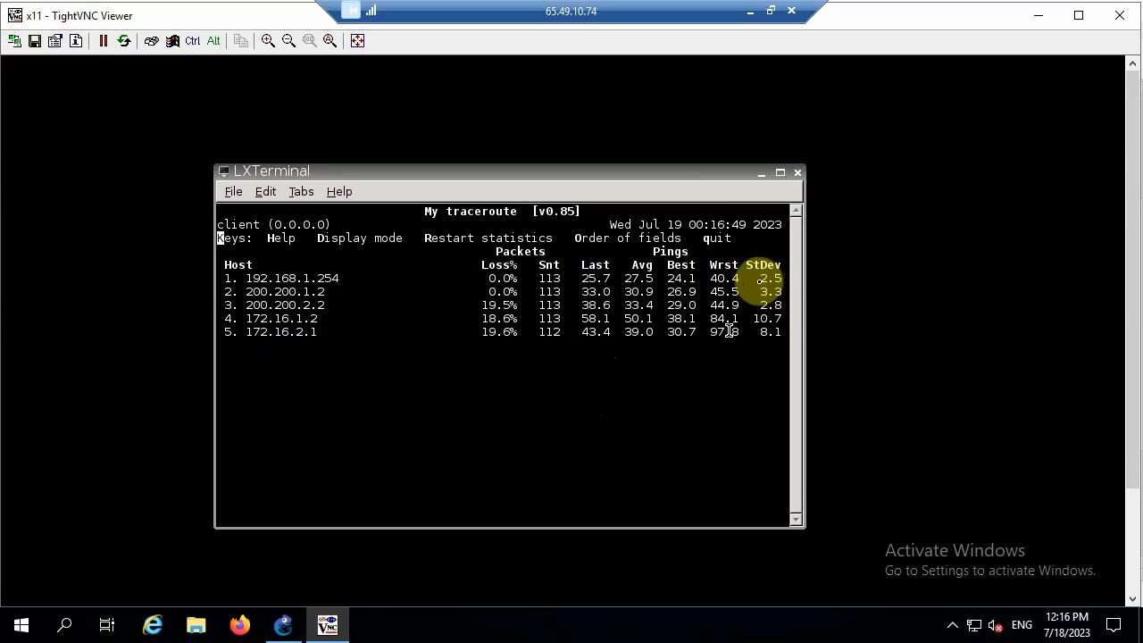
mouse_move(647, 407)
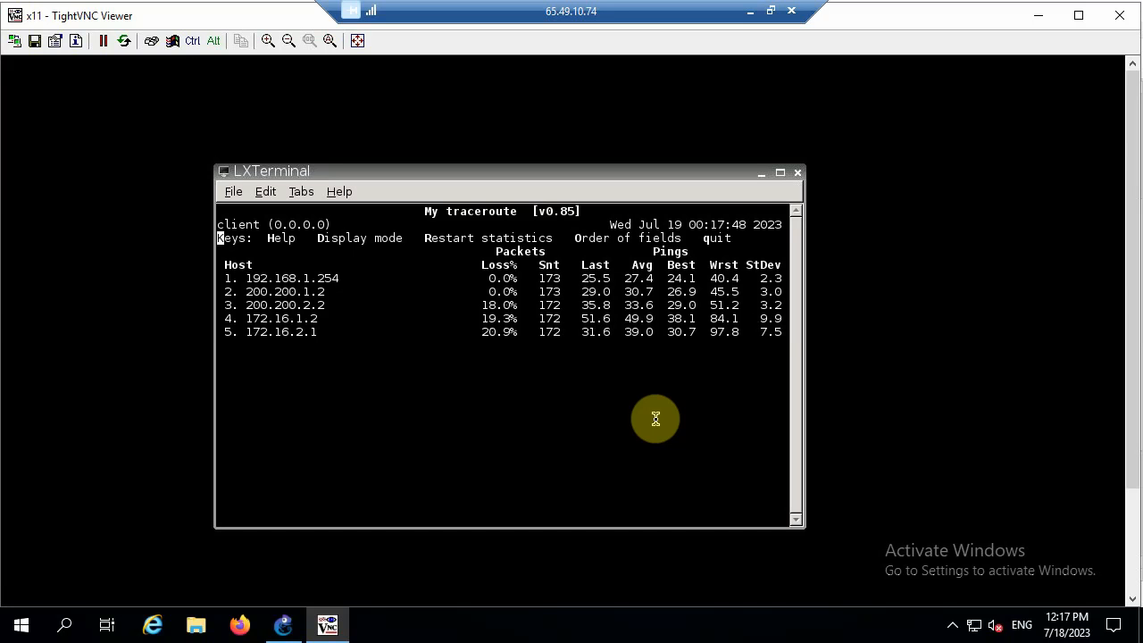
mouse_move(365, 315)
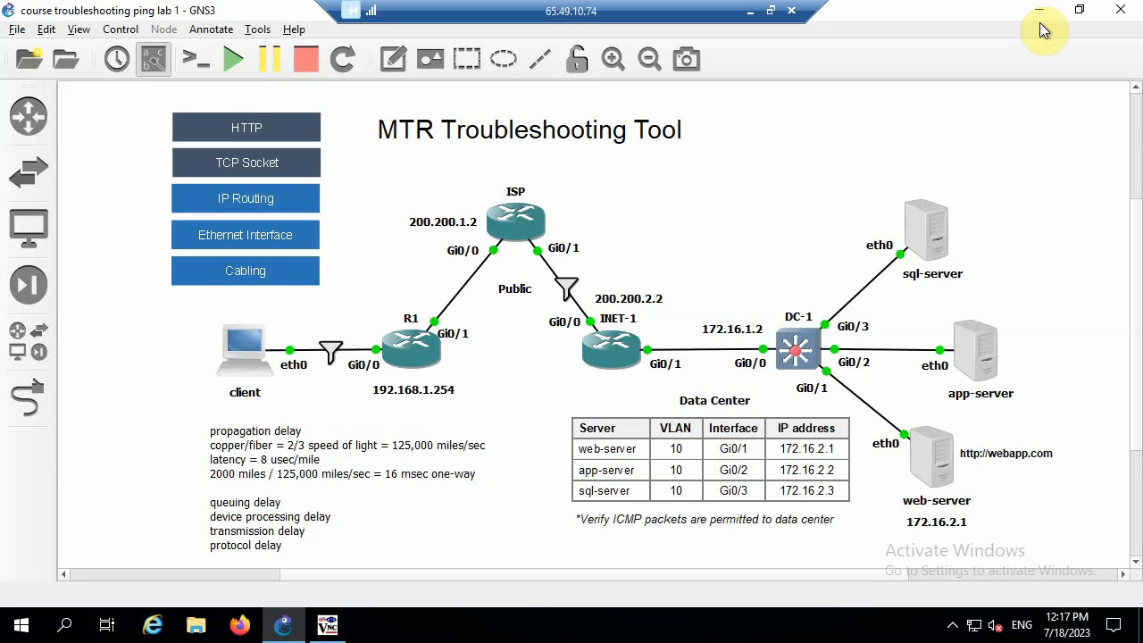
mouse_move(668, 319)
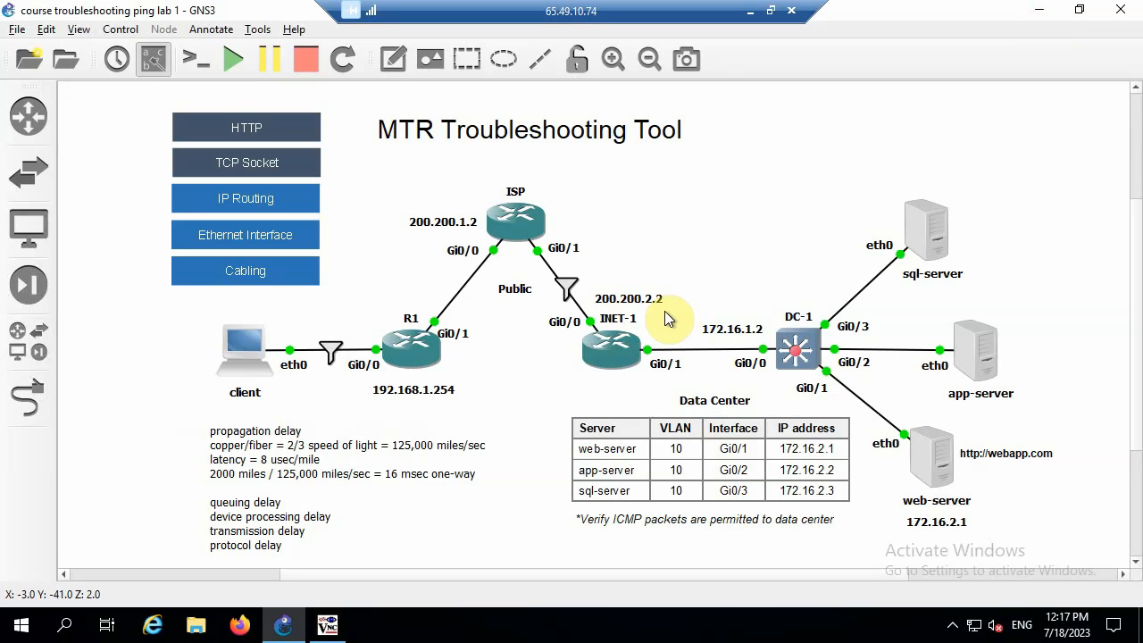
mouse_move(678, 218)
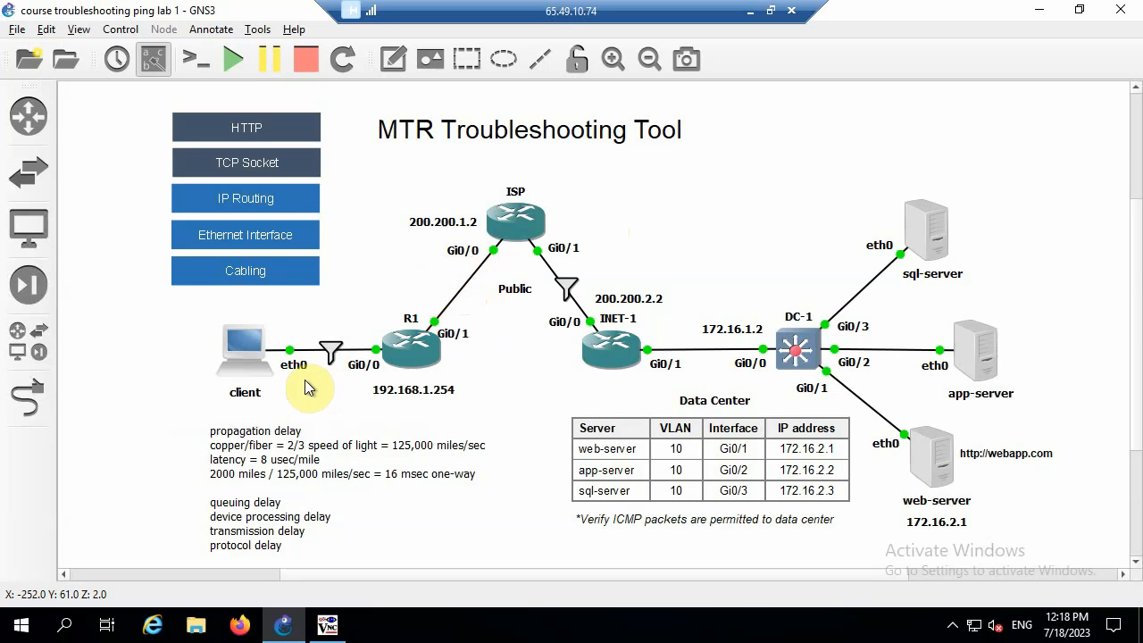
mouse_move(375, 379)
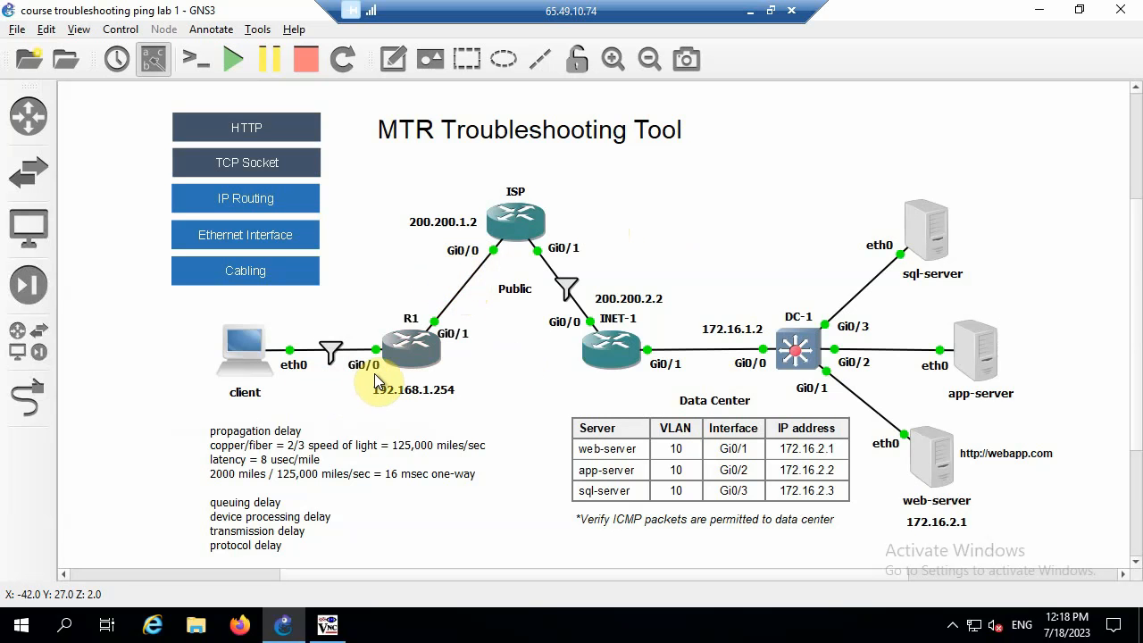
mouse_move(497, 241)
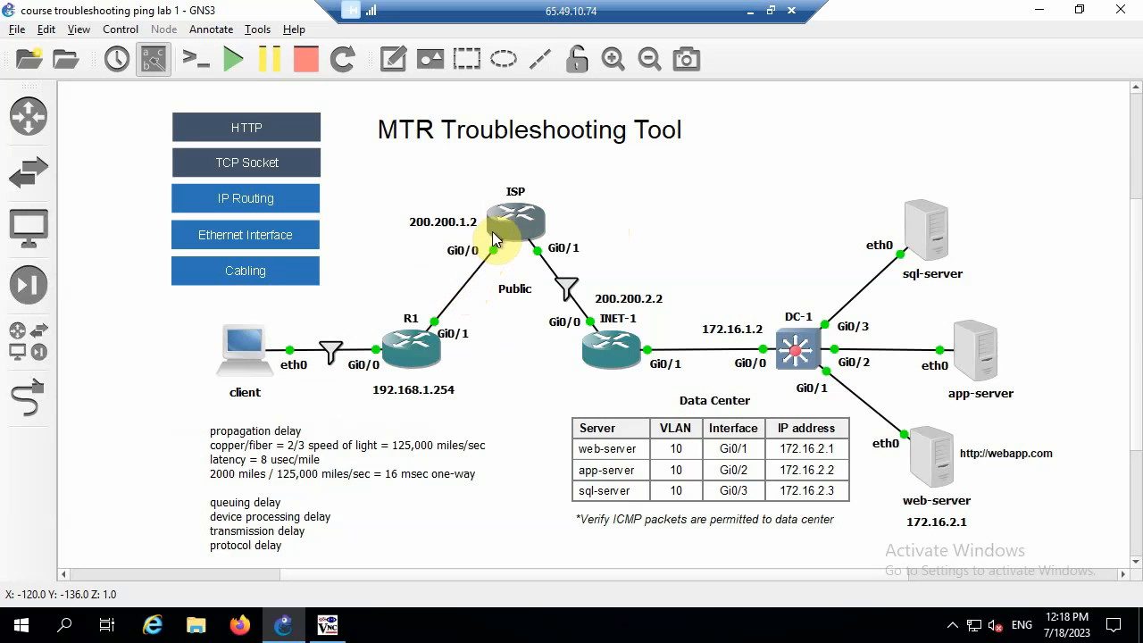
mouse_move(605, 247)
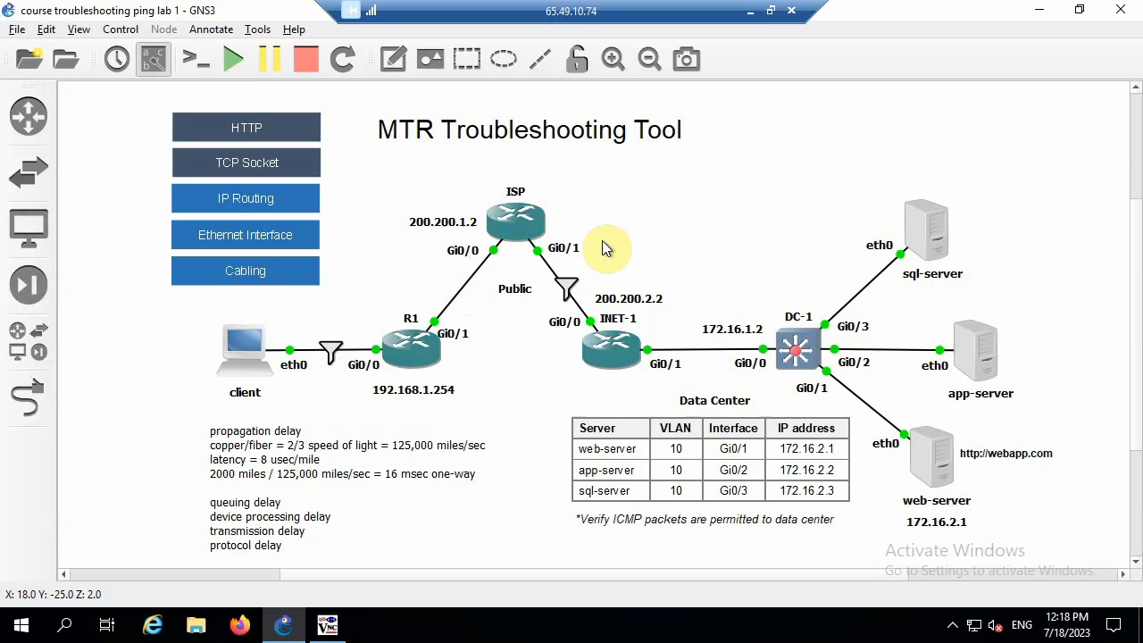
mouse_move(563, 246)
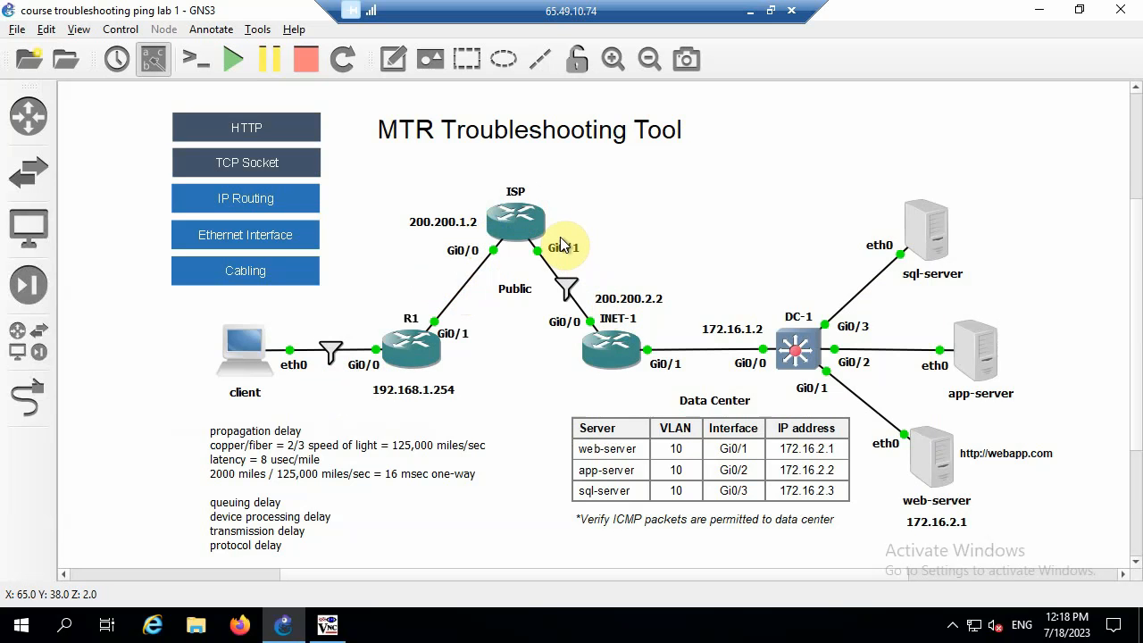
mouse_move(732, 335)
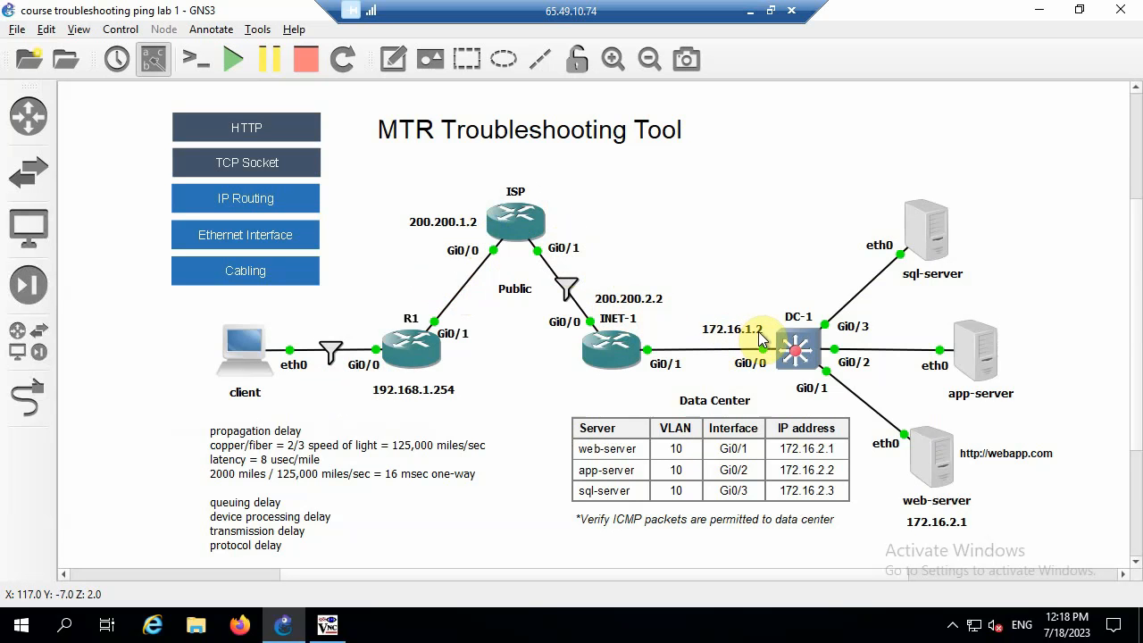
mouse_move(658, 318)
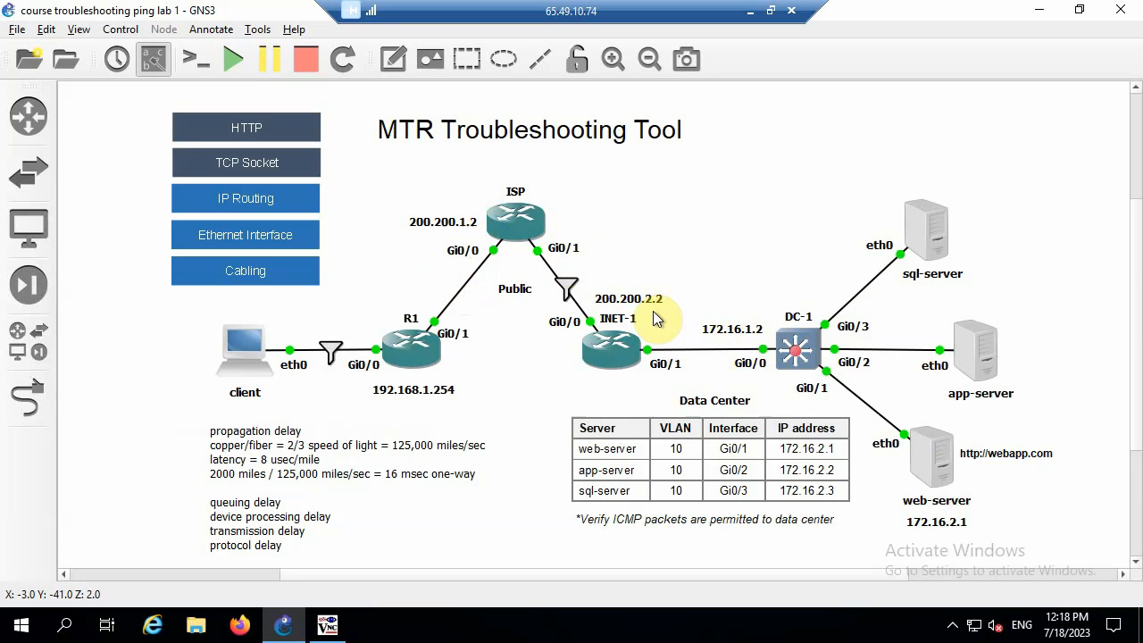
mouse_move(772, 307)
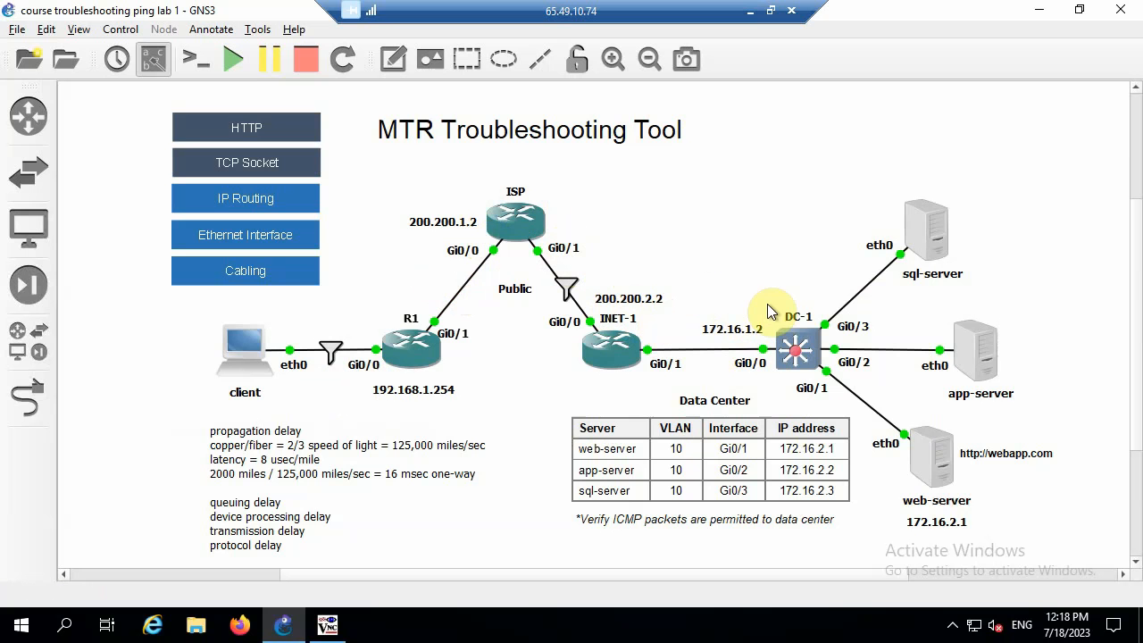
mouse_move(984, 490)
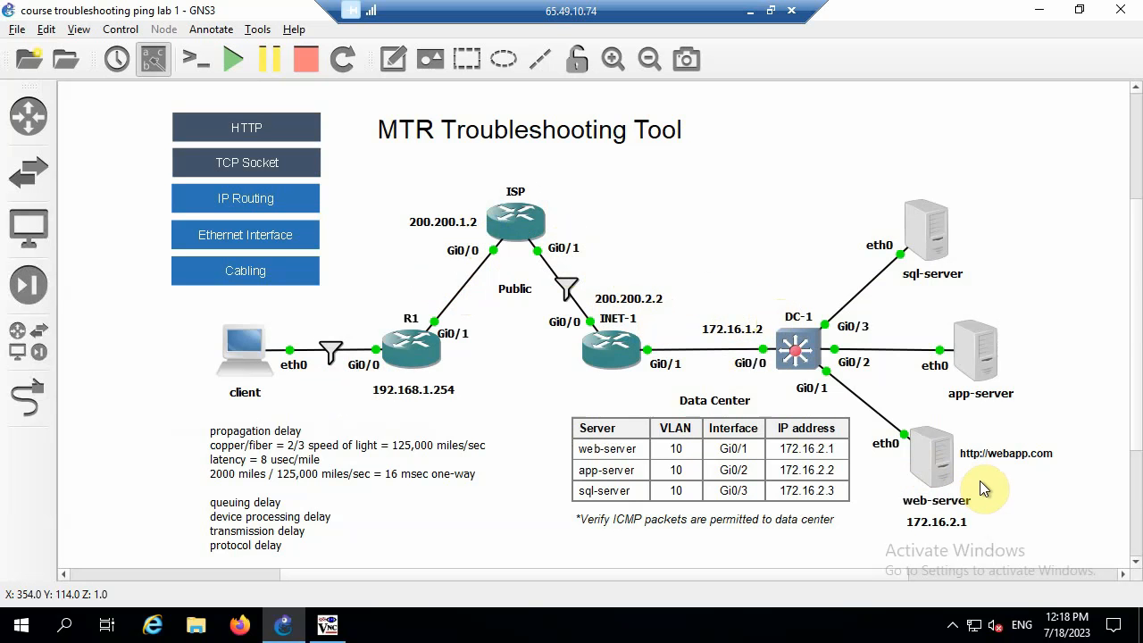
mouse_move(740, 179)
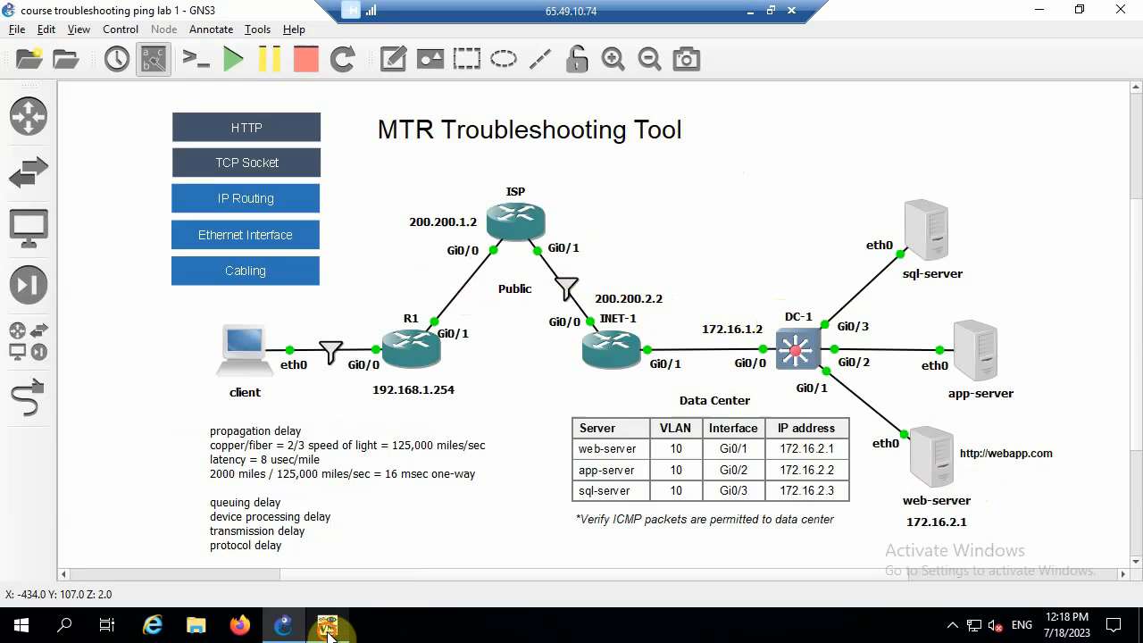
Bring the running mtr report back into view to read loss from hop 3 onward
left_click(326, 626)
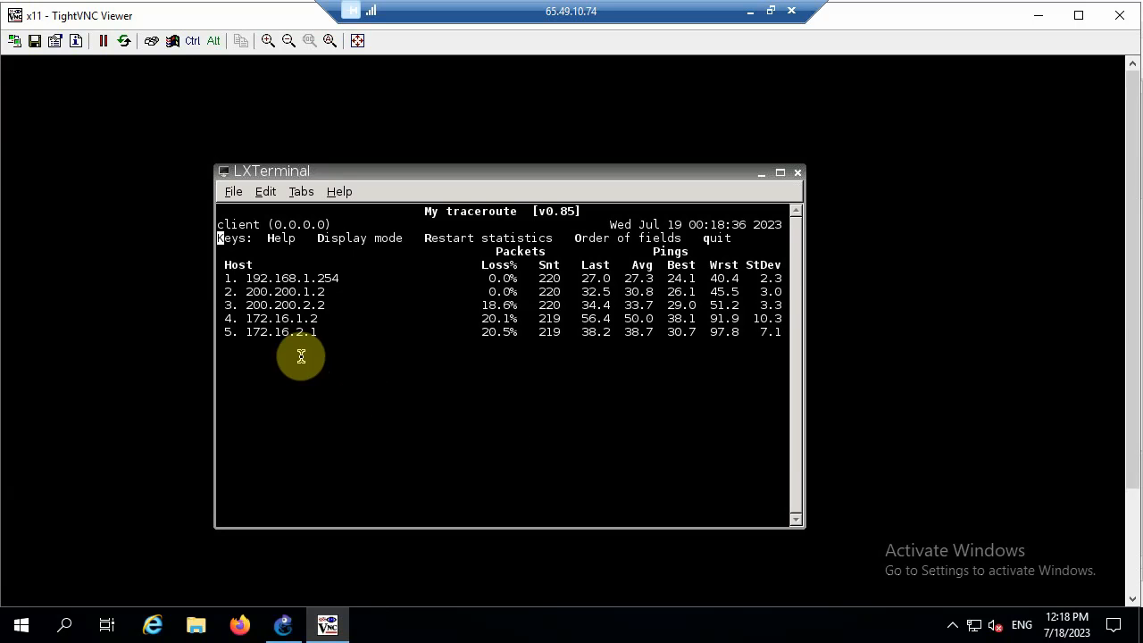
mouse_move(400, 396)
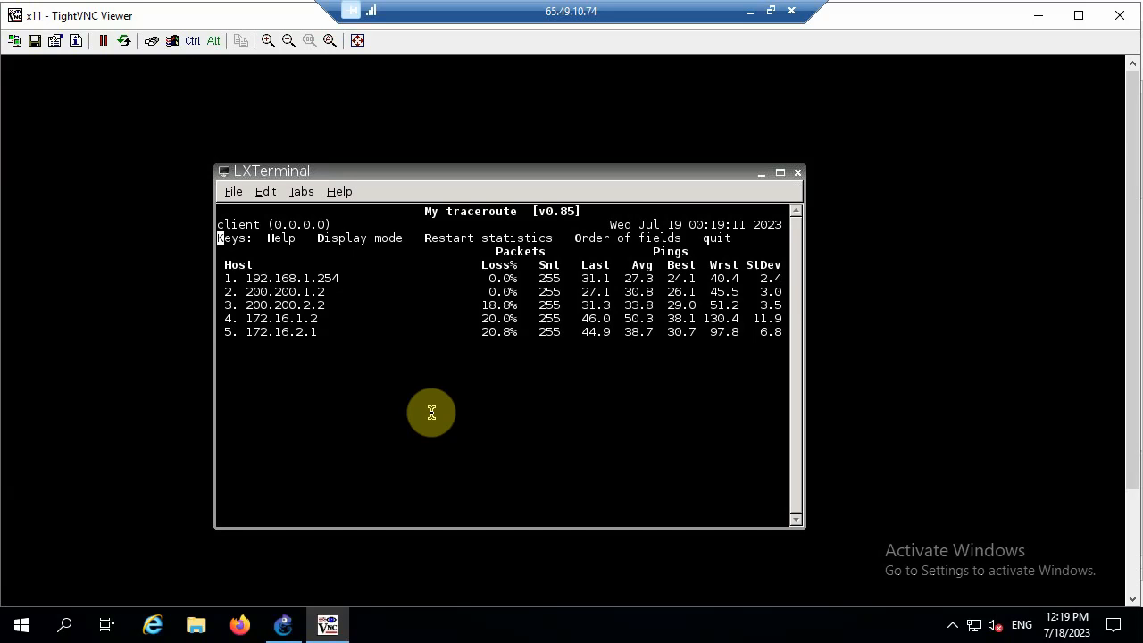
mouse_move(443, 295)
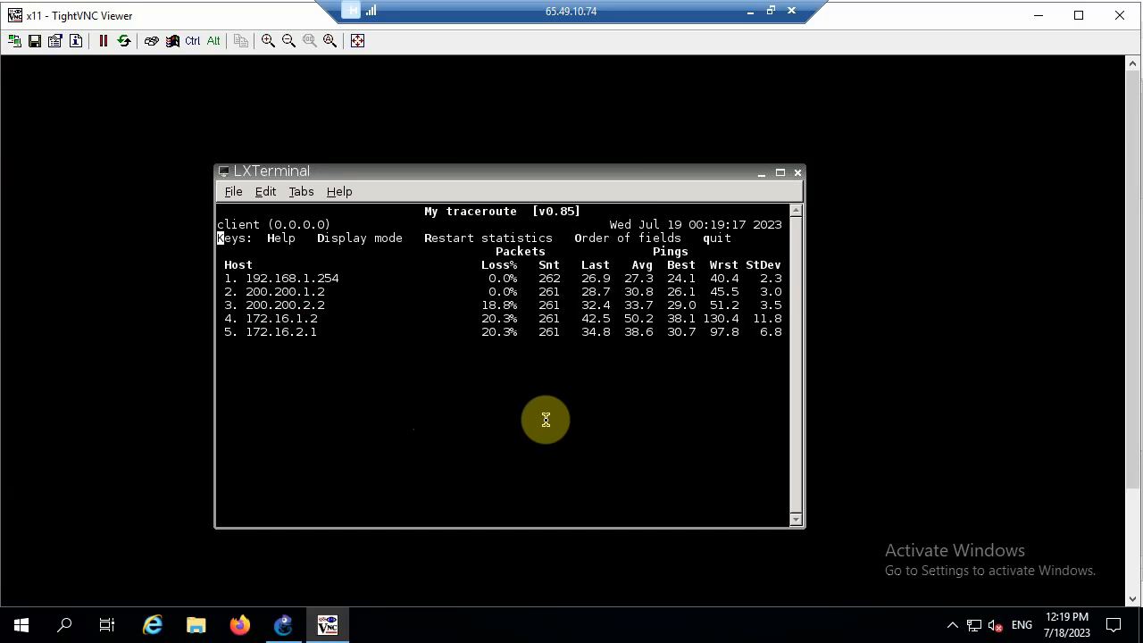
mouse_move(583, 374)
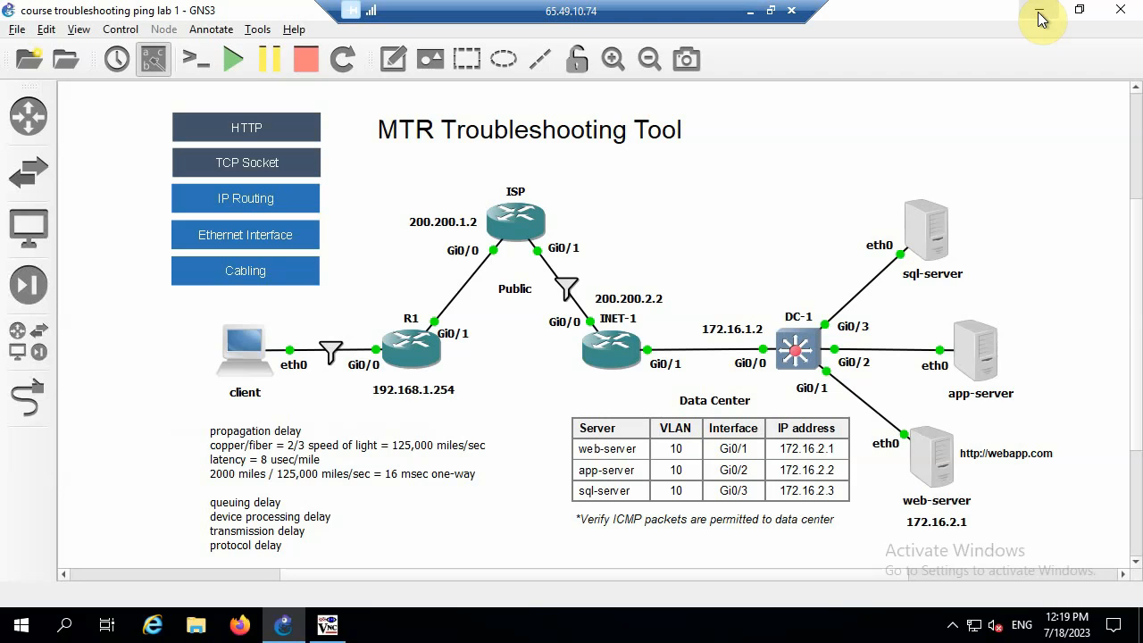
mouse_move(759, 187)
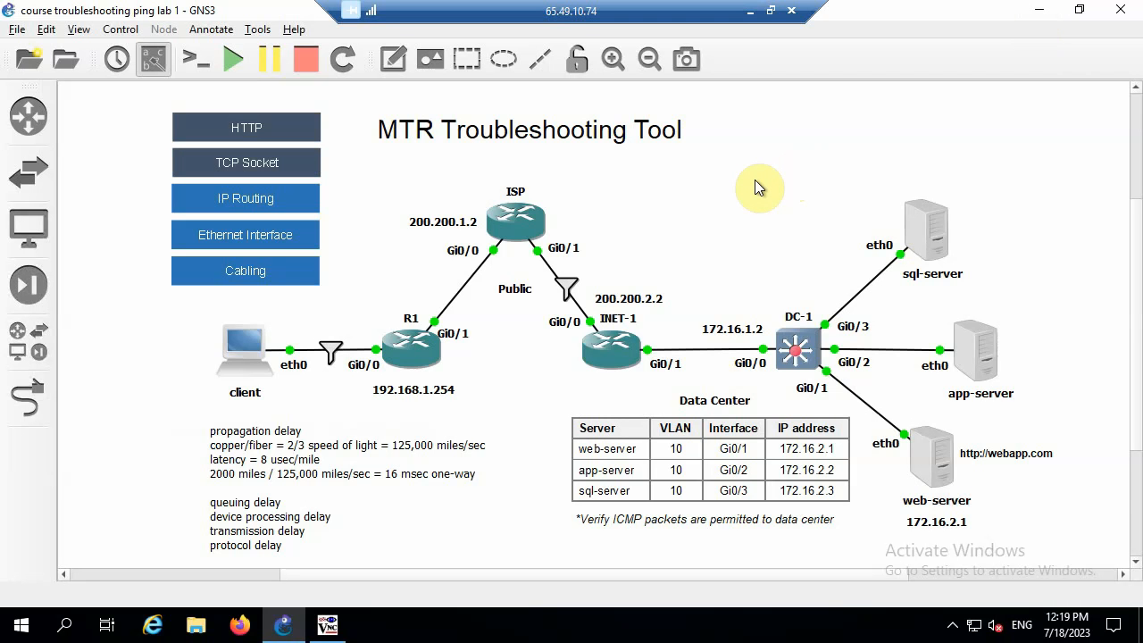
mouse_move(159, 347)
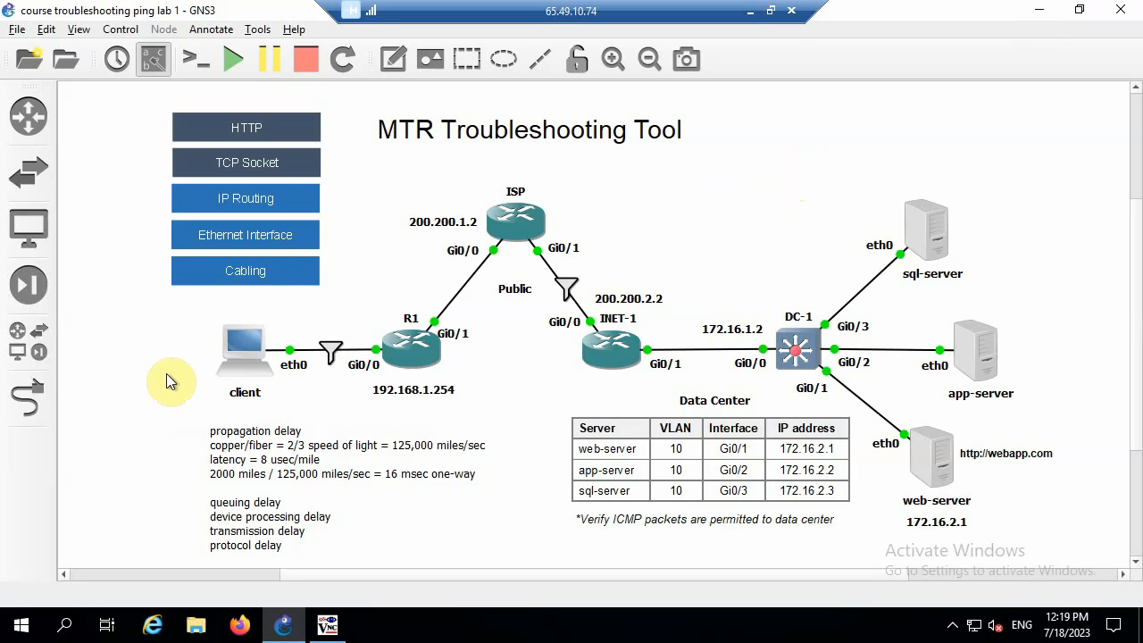
mouse_move(936, 450)
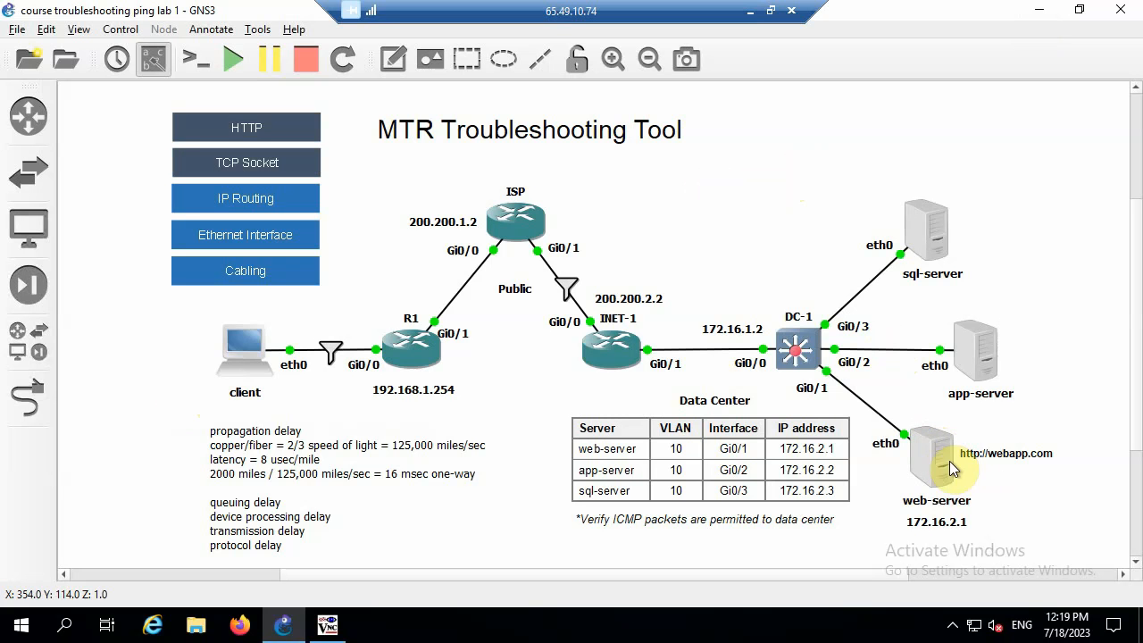
mouse_move(990, 434)
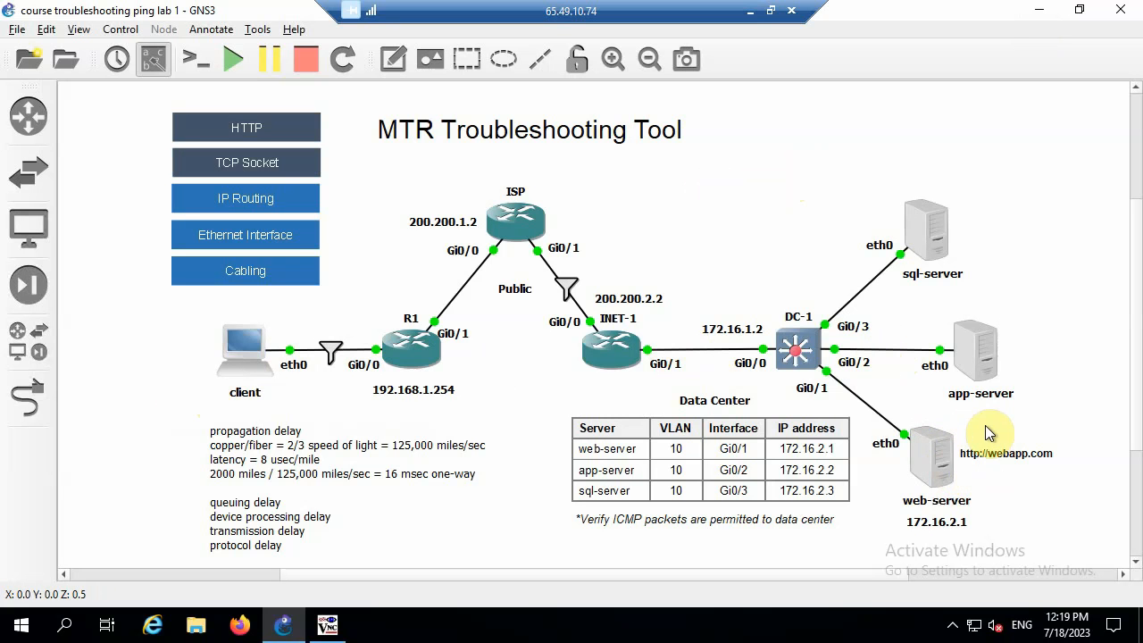
mouse_move(1050, 428)
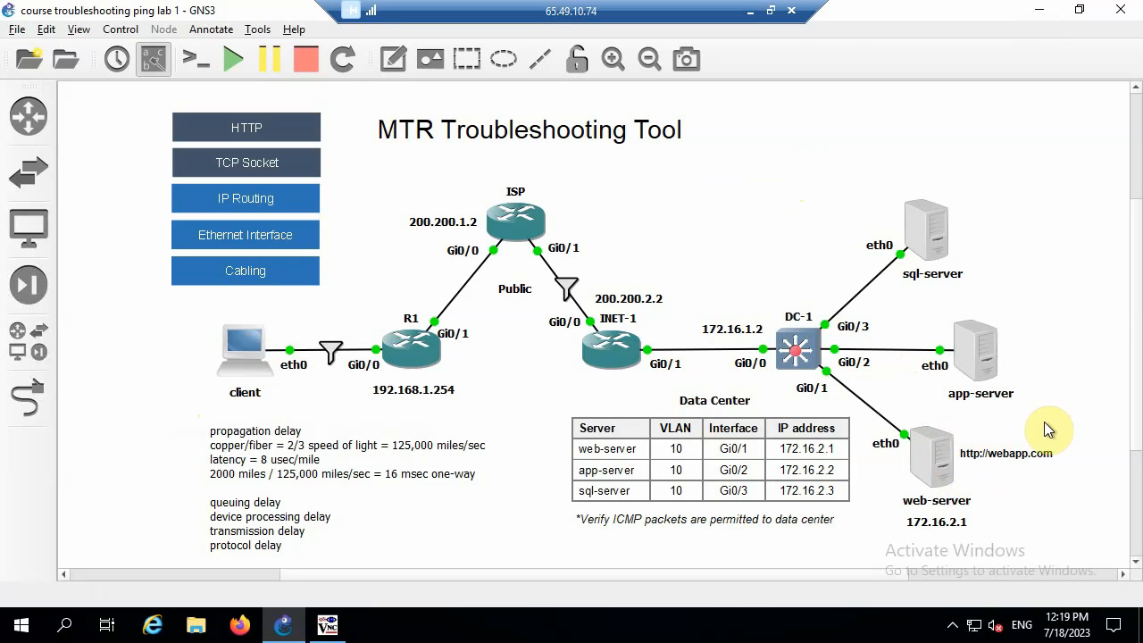
mouse_move(818, 154)
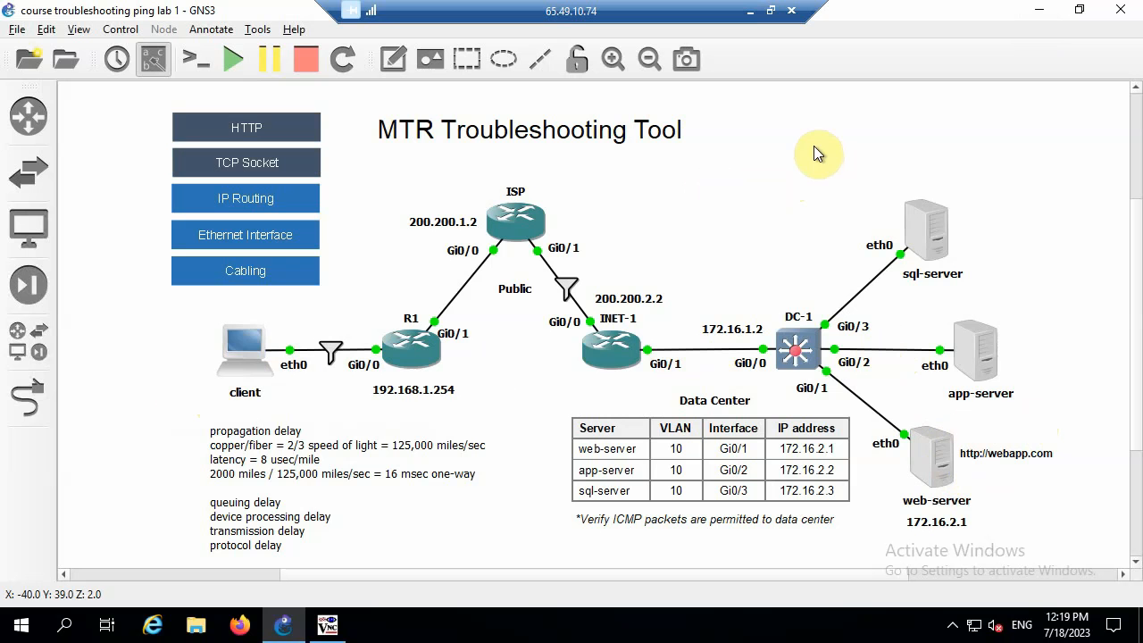
mouse_move(1061, 293)
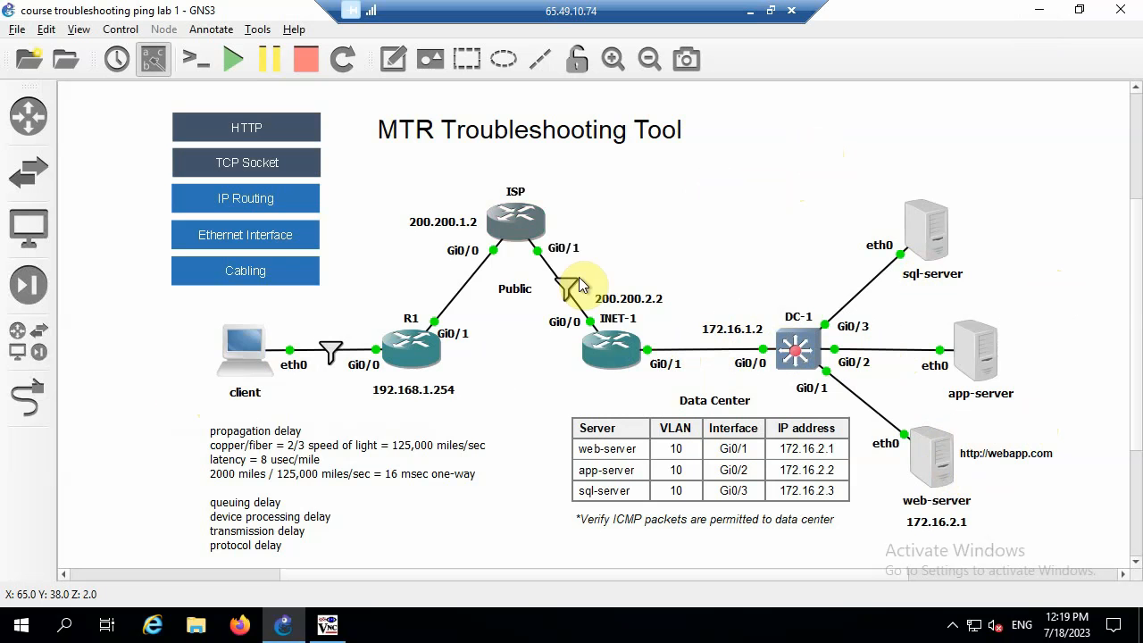
mouse_move(711, 175)
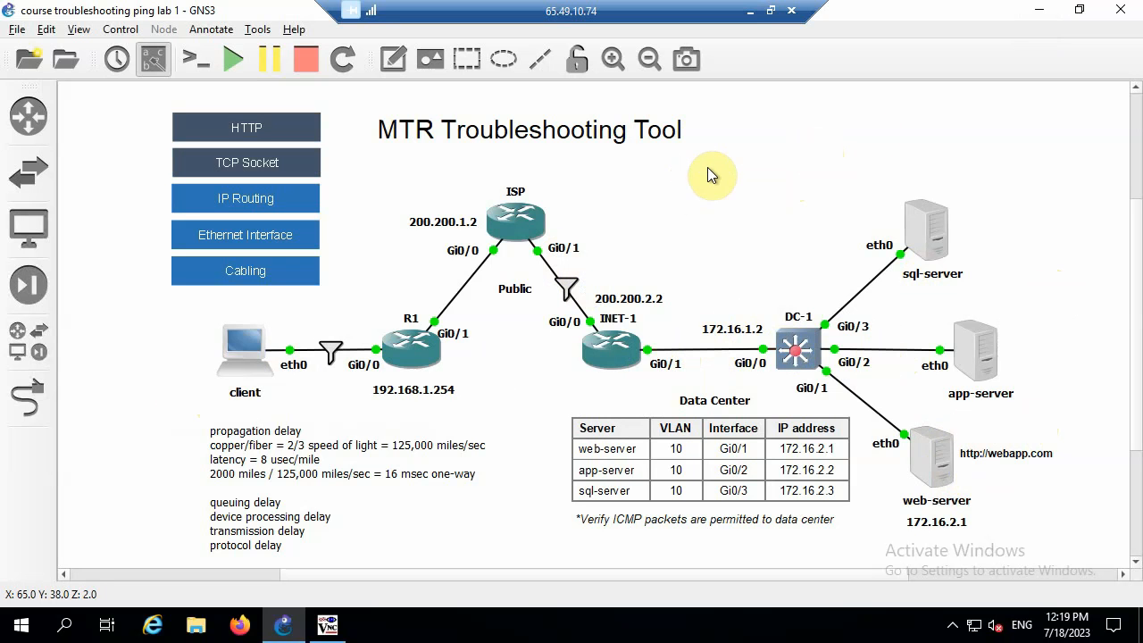
mouse_move(877, 136)
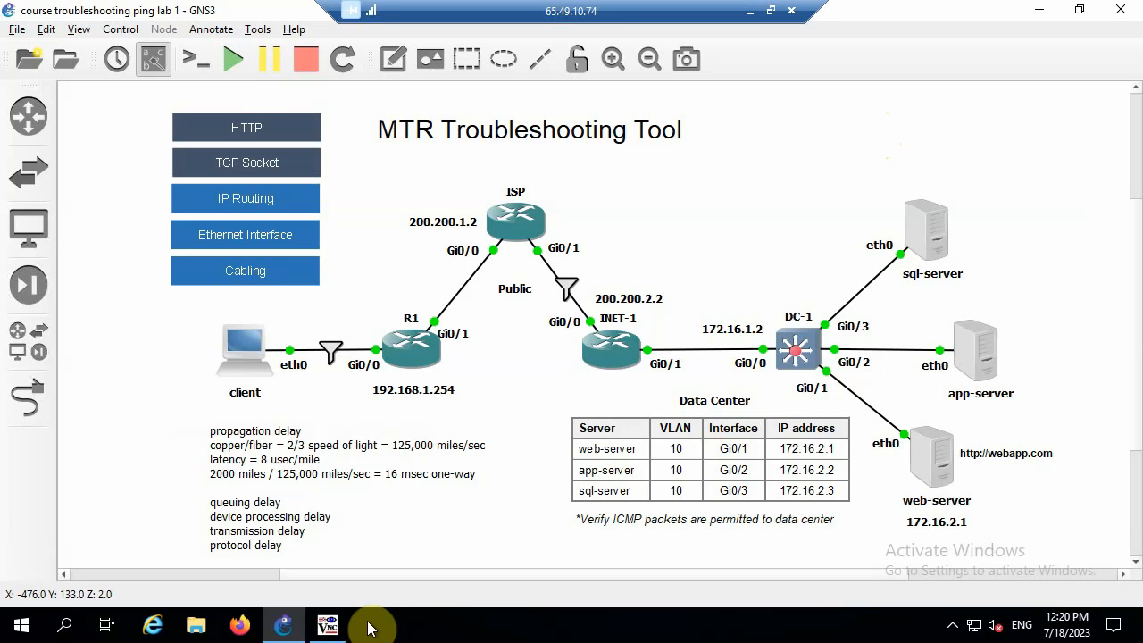
Return to the live mtr output, now past 320 probes with about 20.8% loss at hop 5
left_click(325, 626)
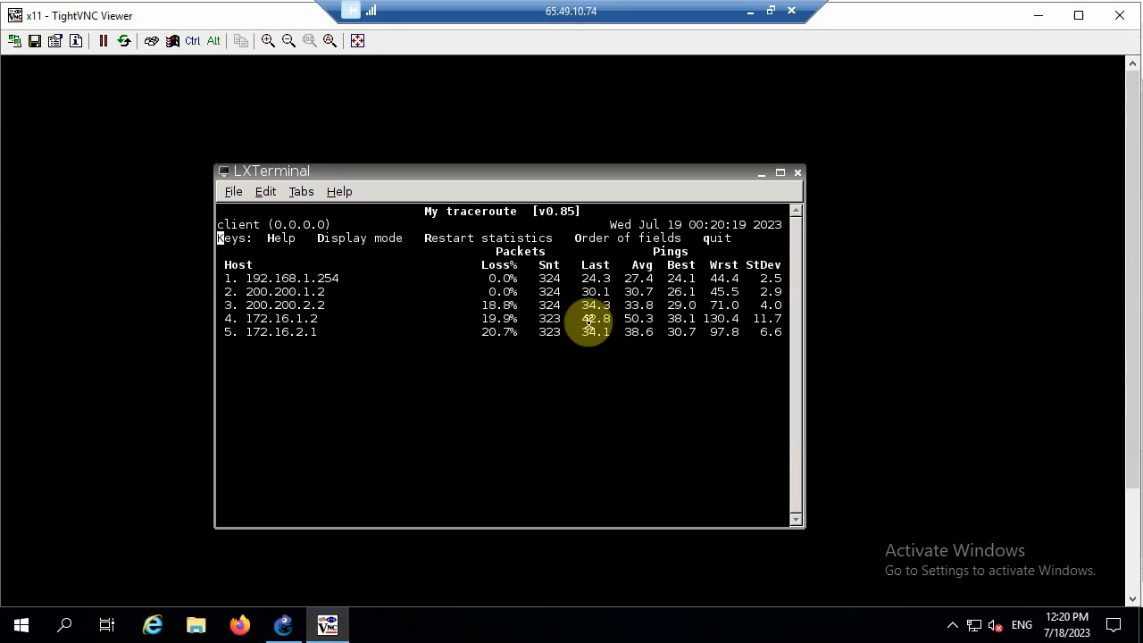
mouse_move(732, 402)
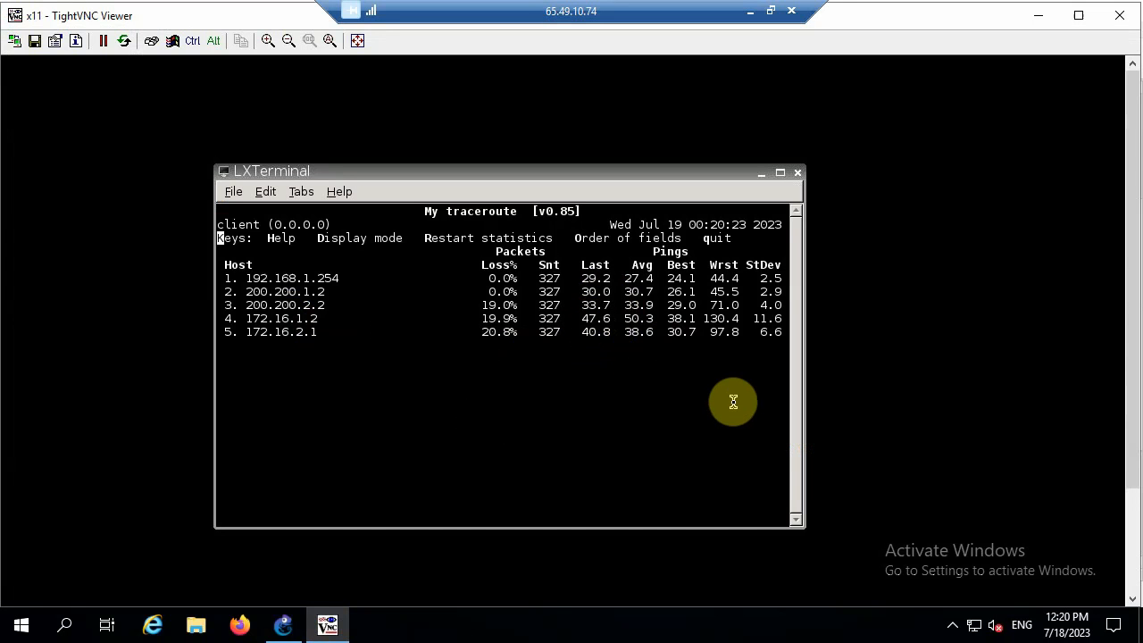
mouse_move(605, 338)
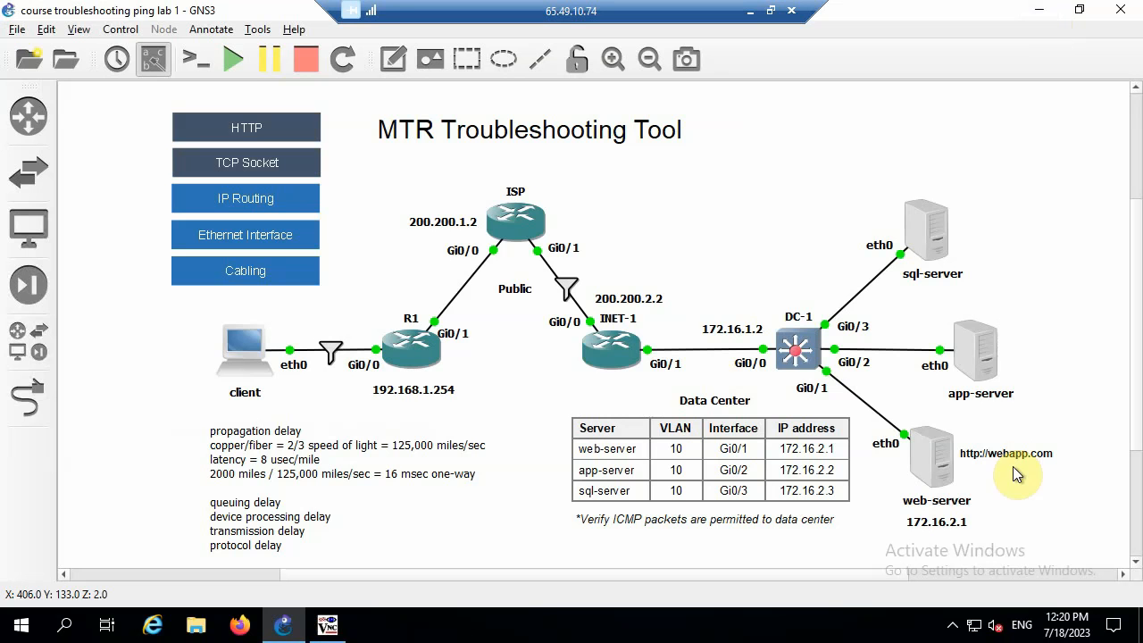
mouse_move(986, 430)
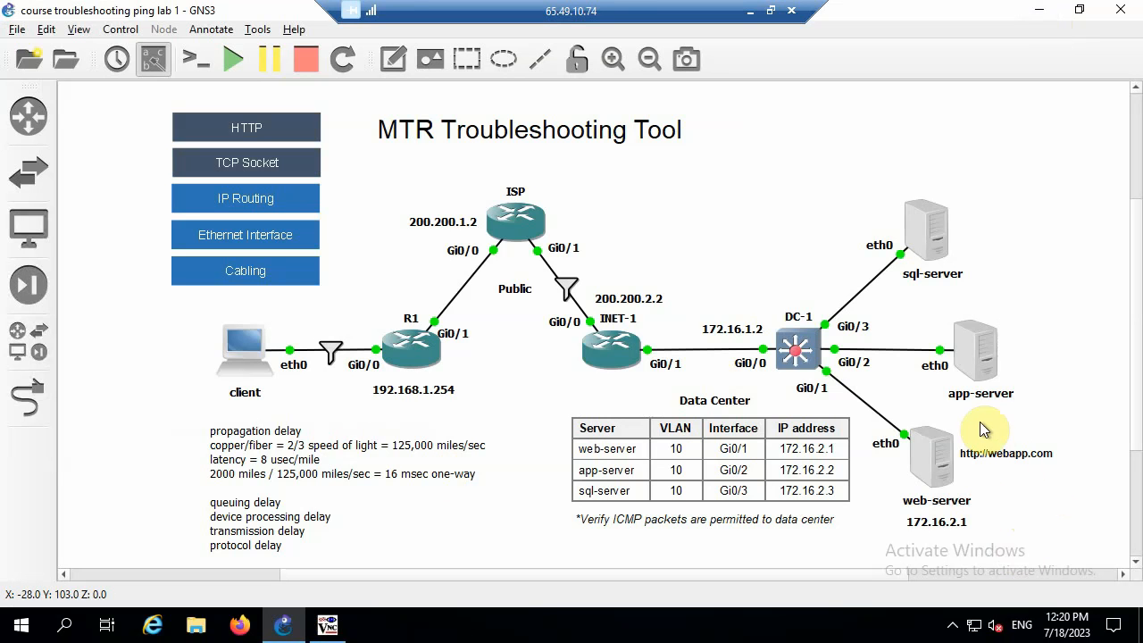
mouse_move(1011, 493)
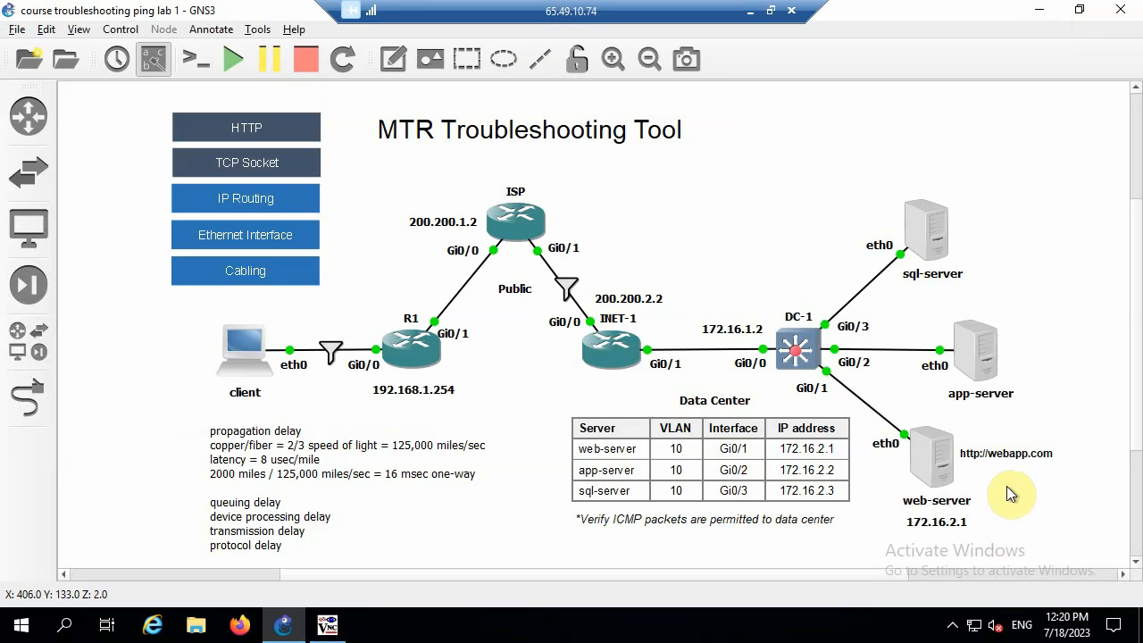
mouse_move(772, 150)
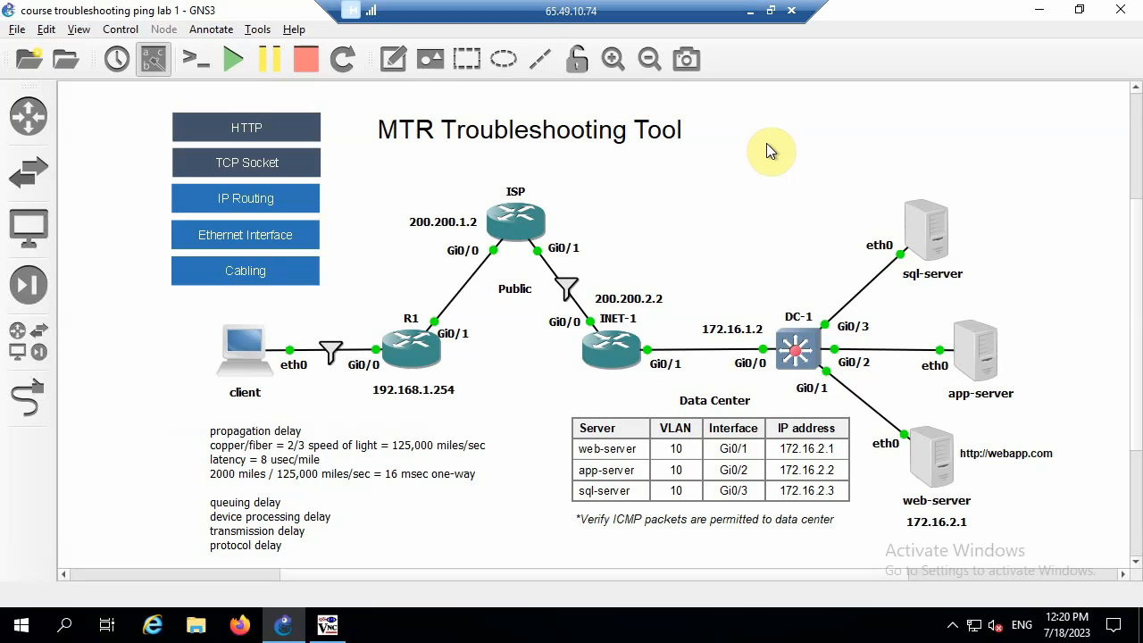